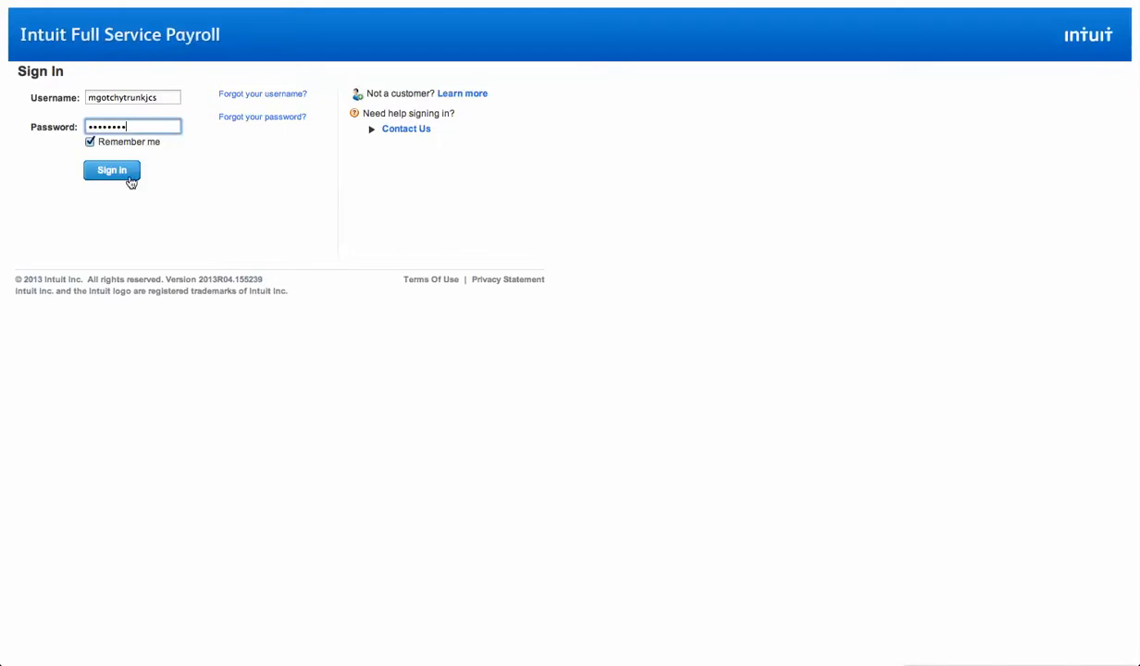
# Submit the sign-in credentials to reach the payroll home dashboard.
pyautogui.click(111, 170)
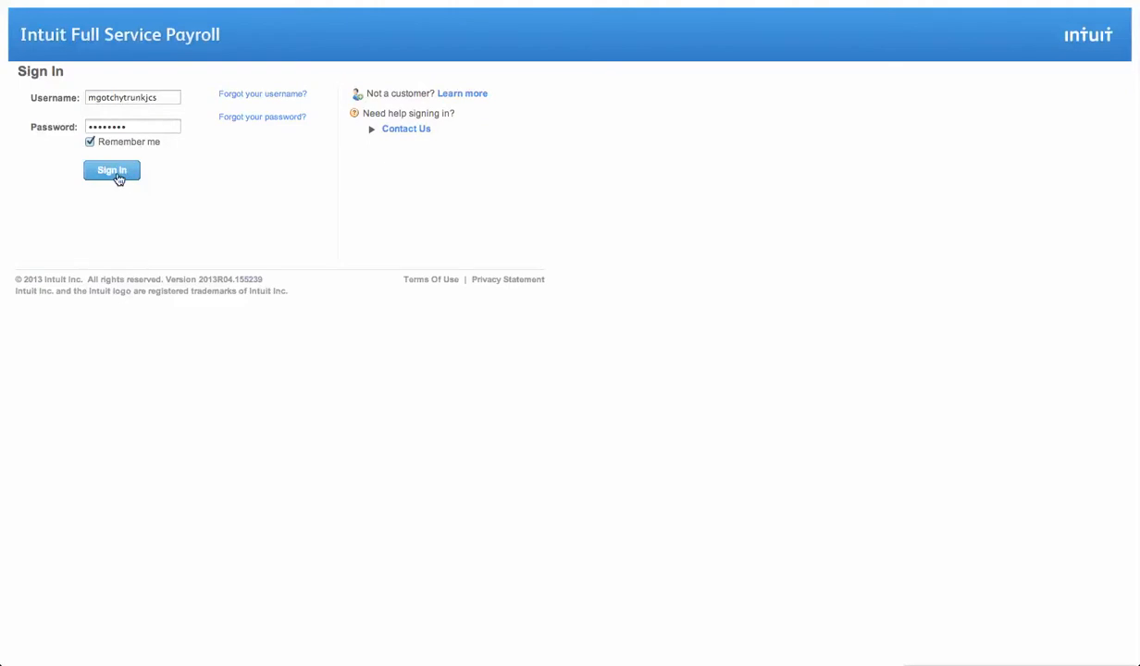
pyautogui.click(111, 170)
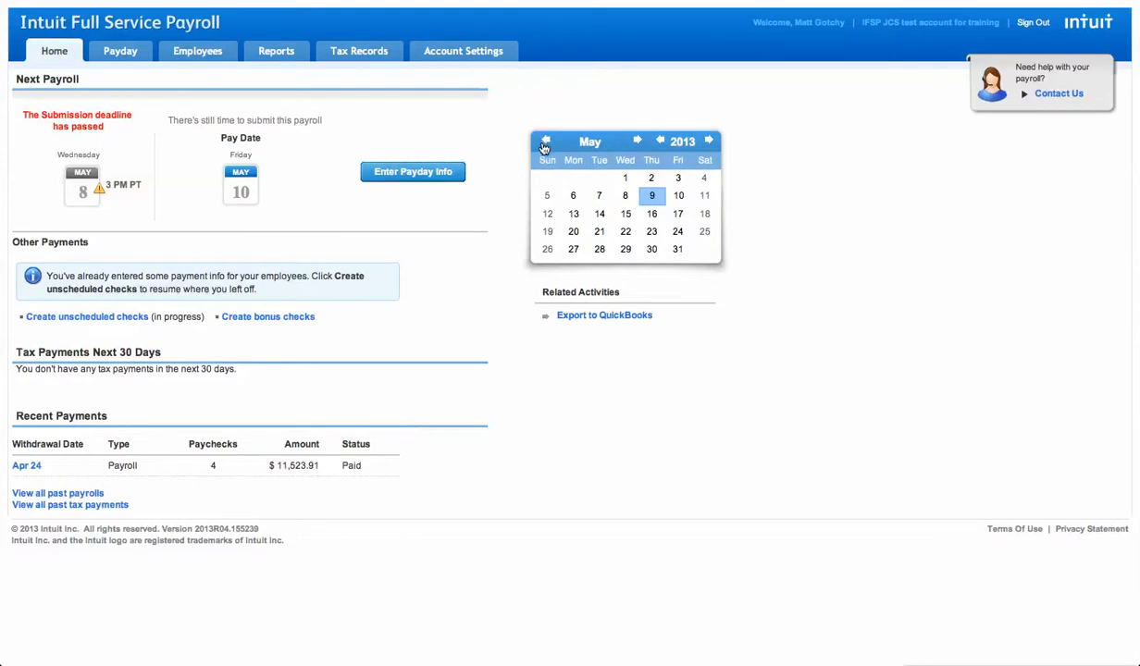
pyautogui.moveTo(544, 141)
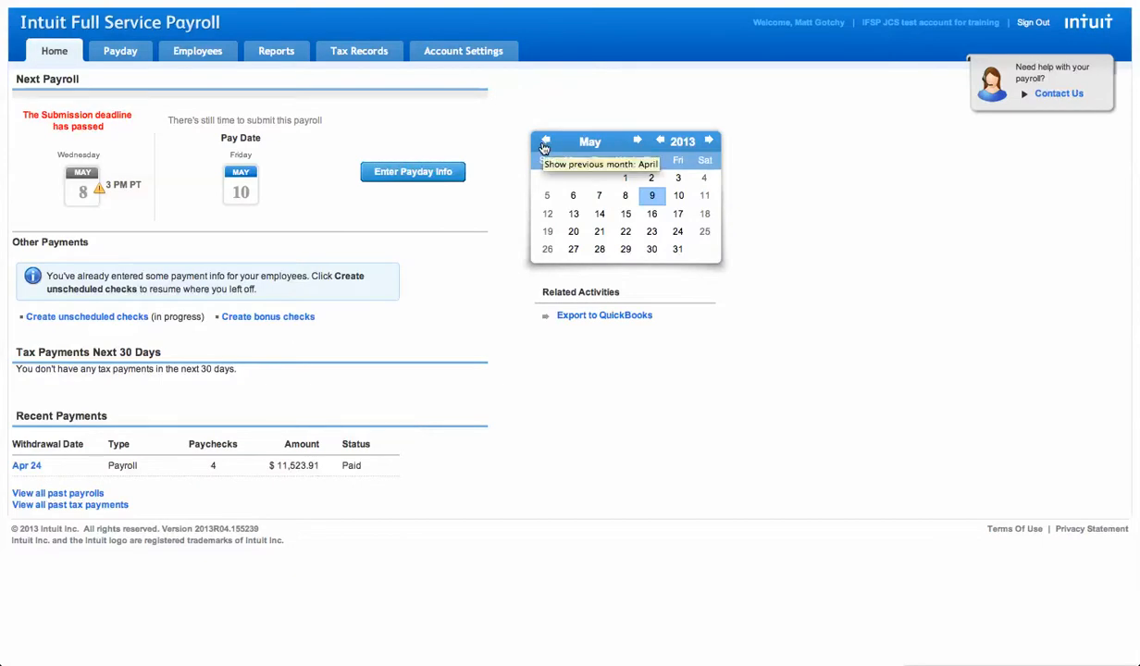
pyautogui.moveTo(548, 159)
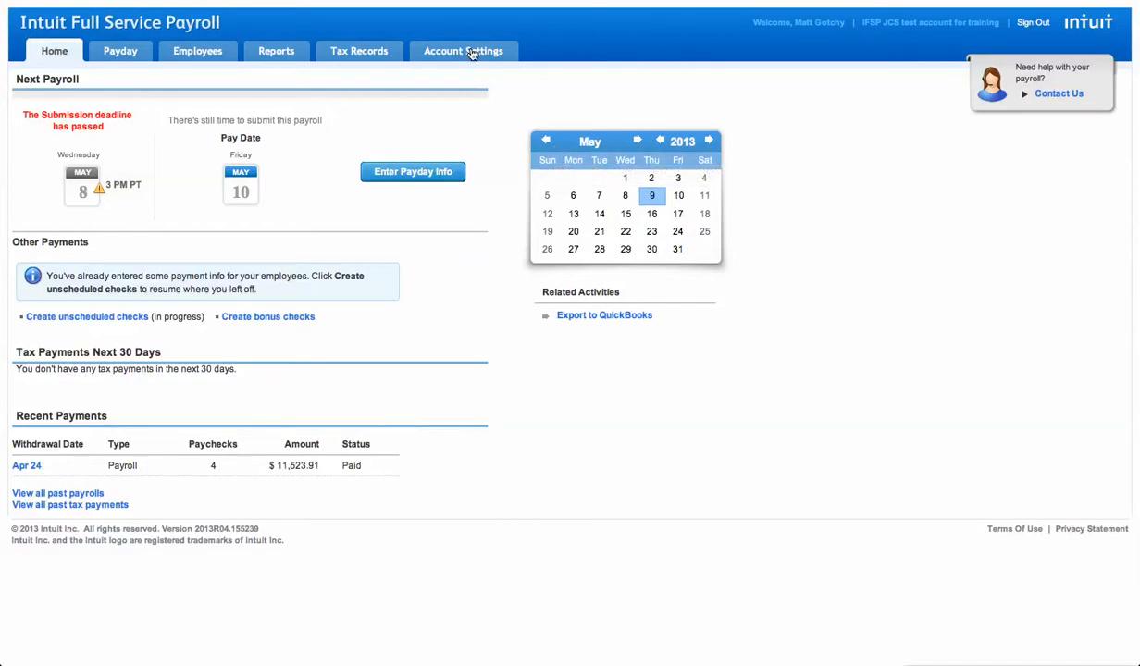
# Turn on class tracking from Account Settings under Payroll Tracking.
pyautogui.click(463, 51)
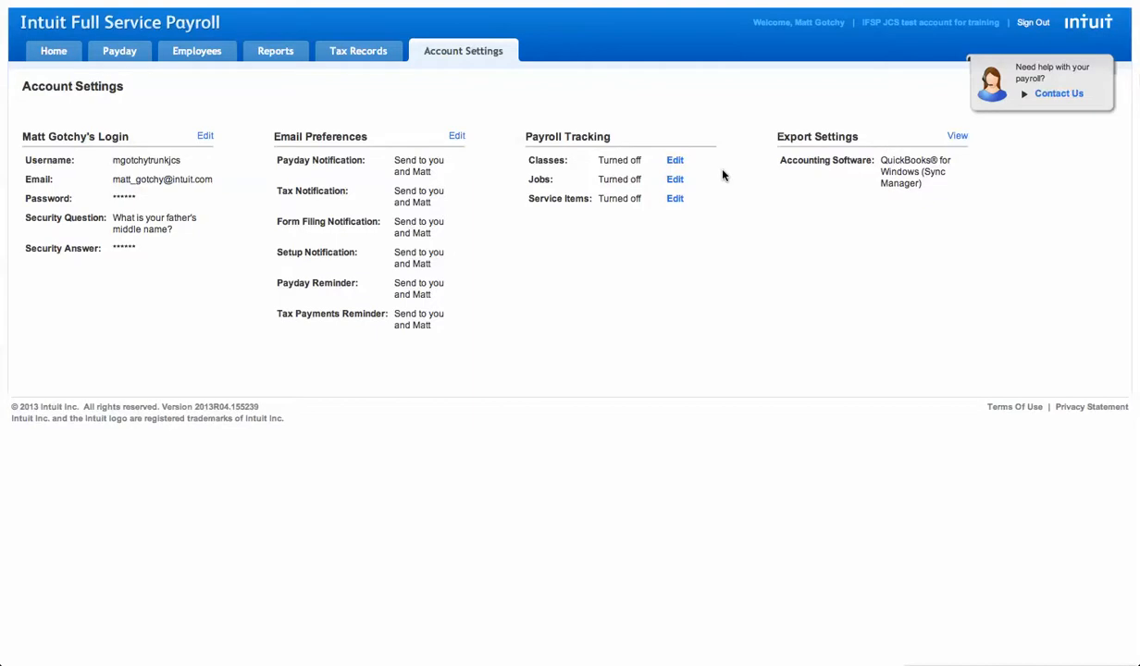
pyautogui.moveTo(648, 211)
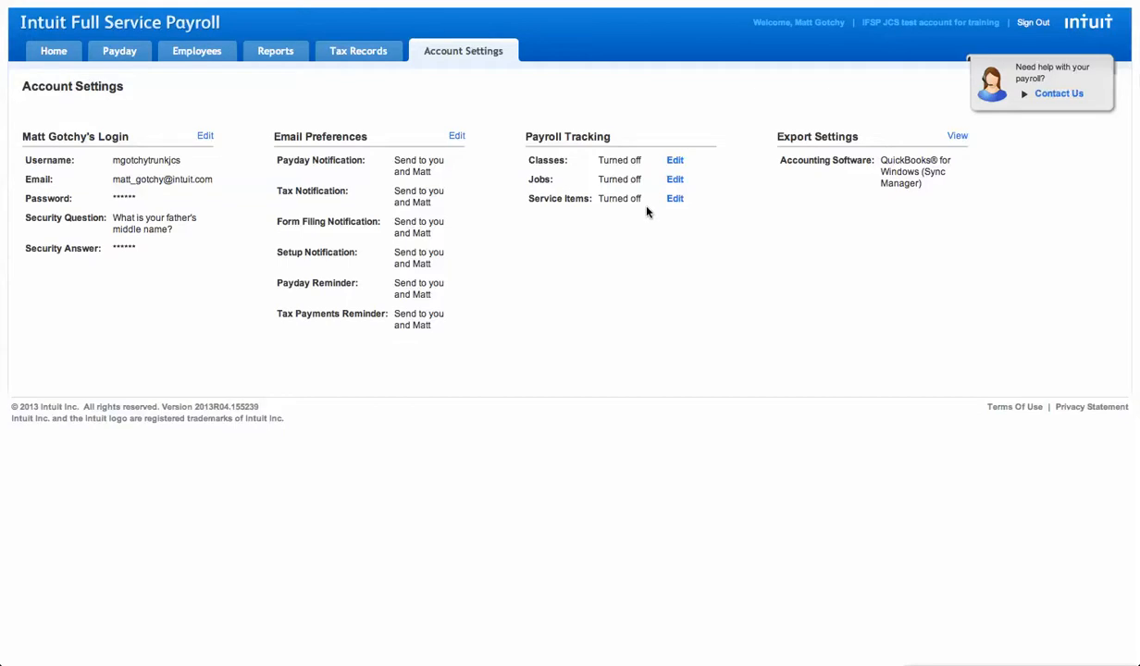
pyautogui.click(674, 159)
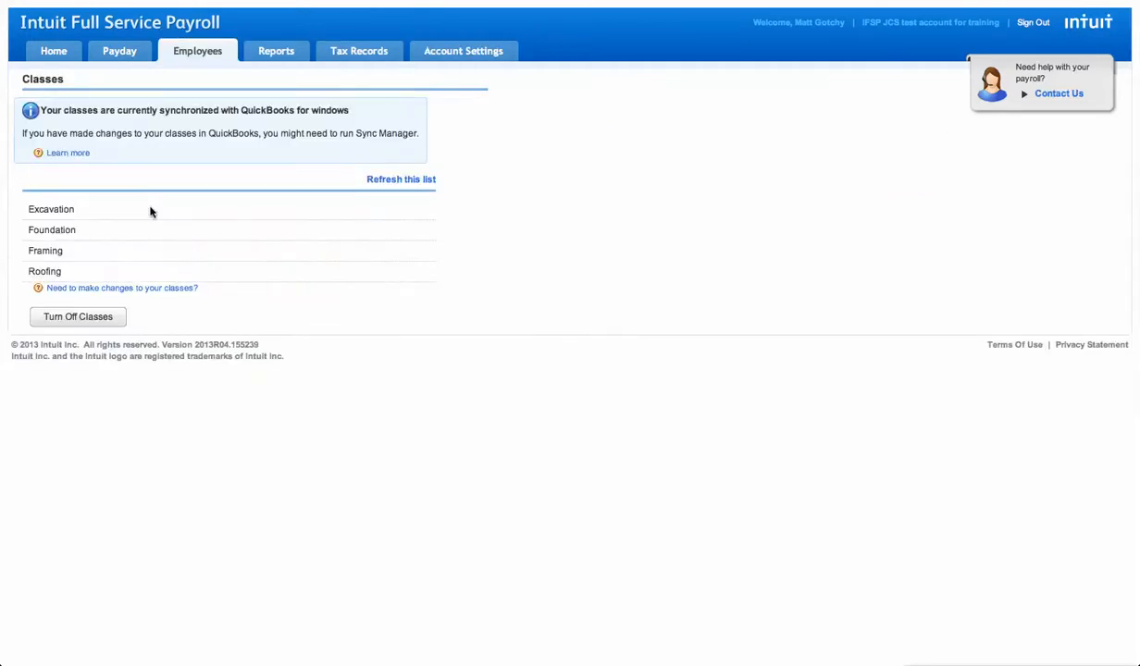
pyautogui.moveTo(263, 278)
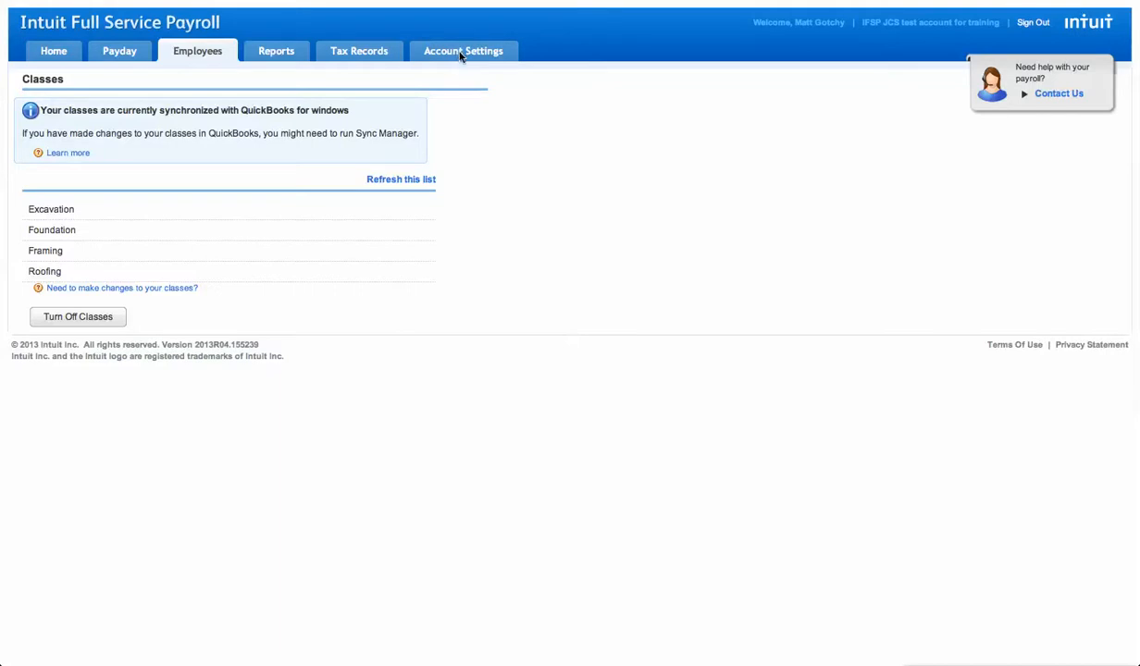
pyautogui.click(463, 52)
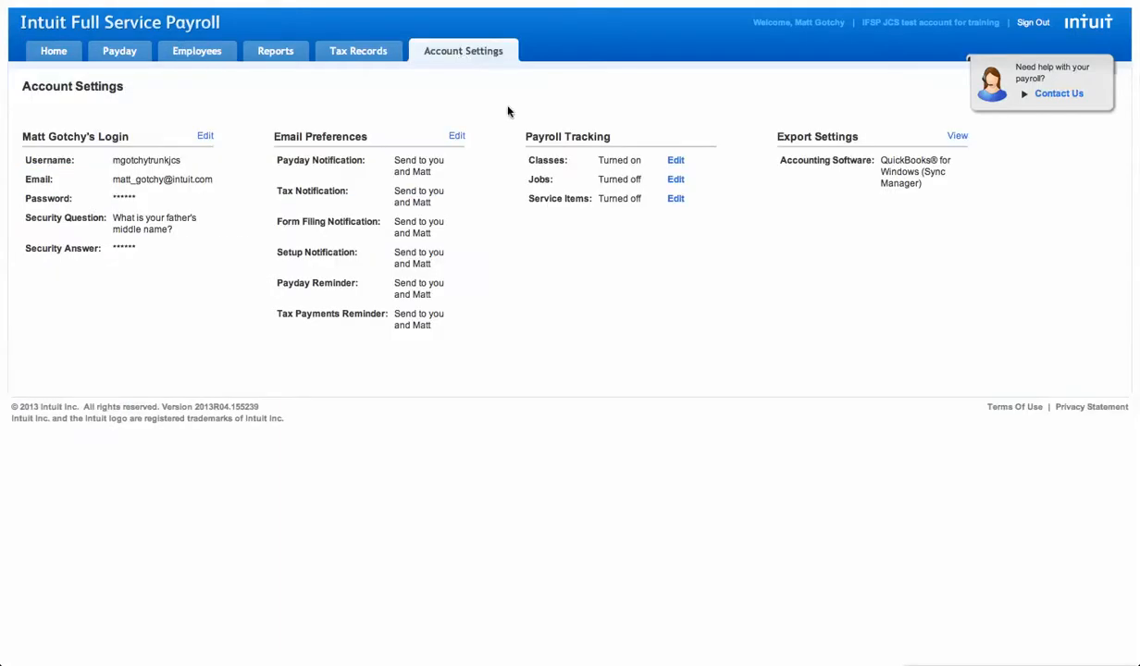
# Turn on job and service item tracking, importing and syncing each from QuickBooks.
pyautogui.click(676, 180)
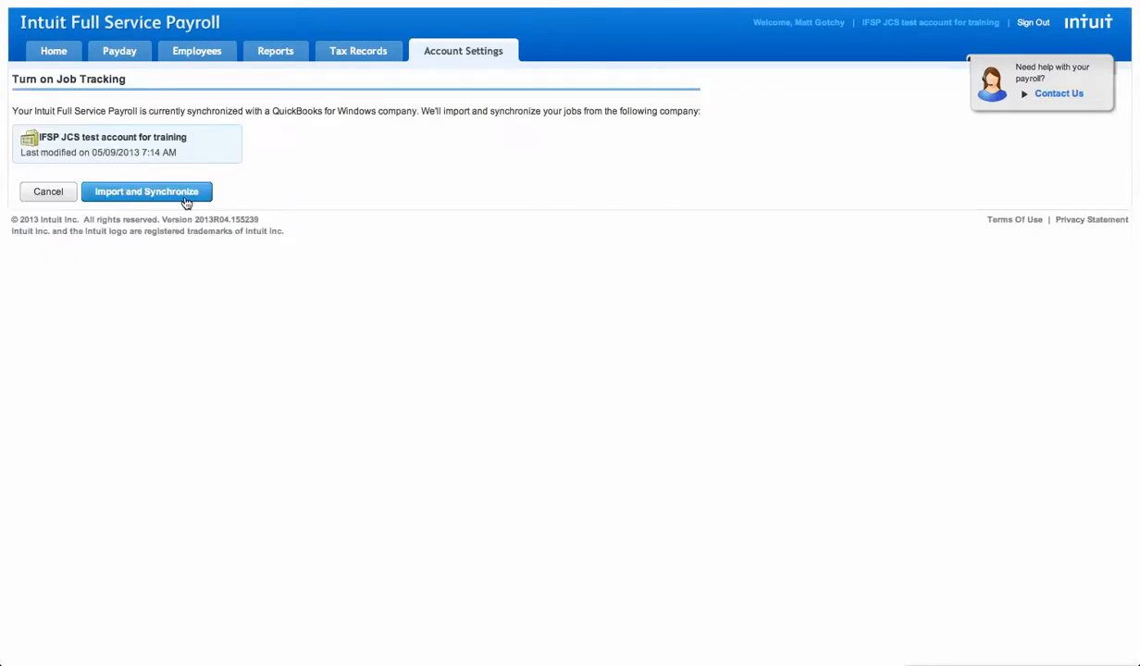
pyautogui.click(146, 191)
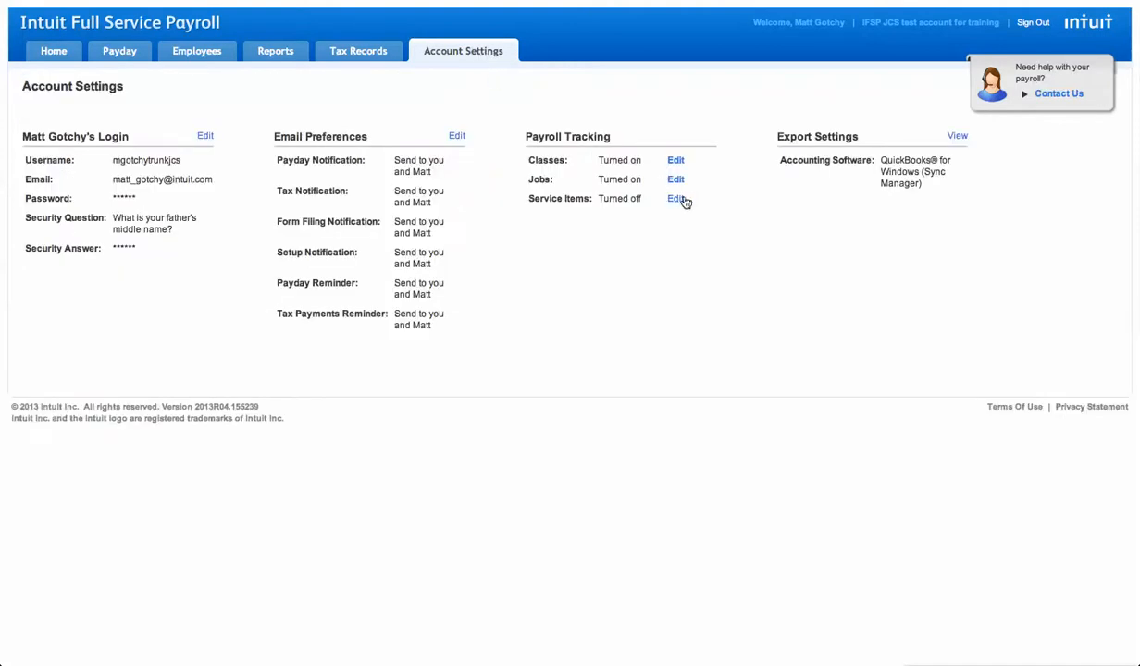
pyautogui.click(676, 198)
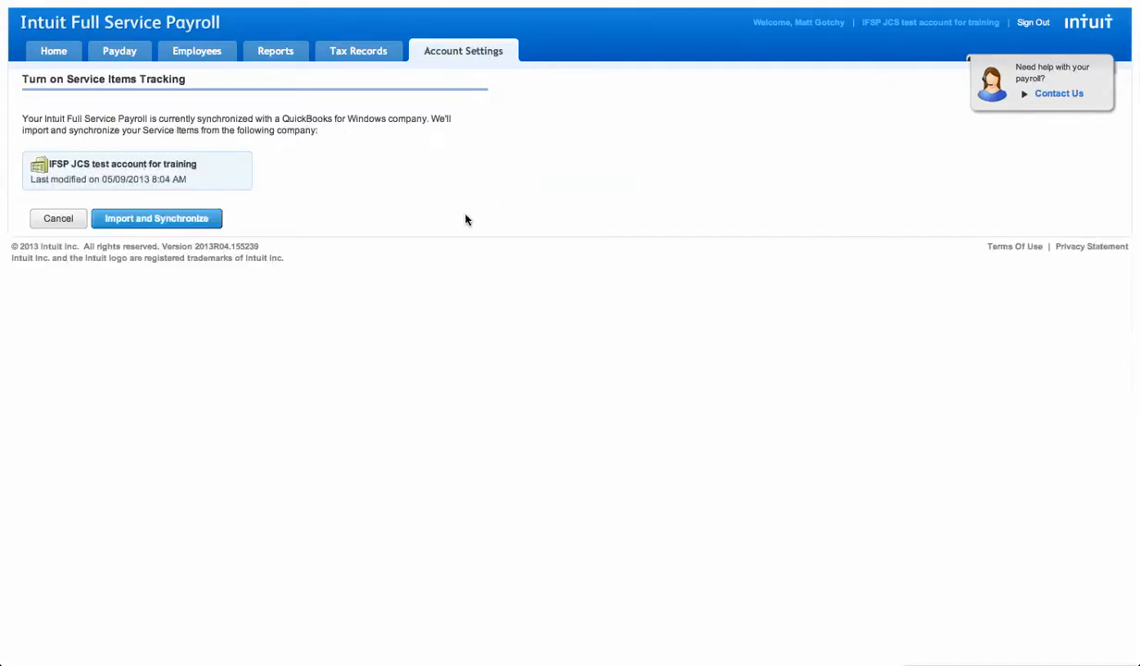
pyautogui.click(155, 219)
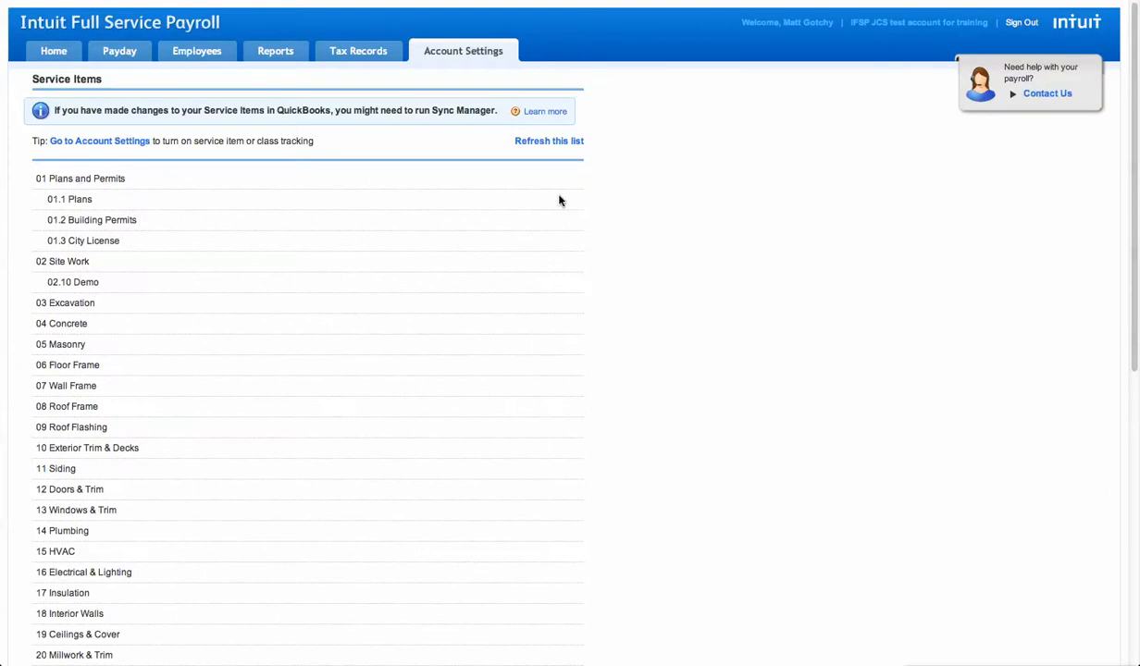
pyautogui.moveTo(563, 200)
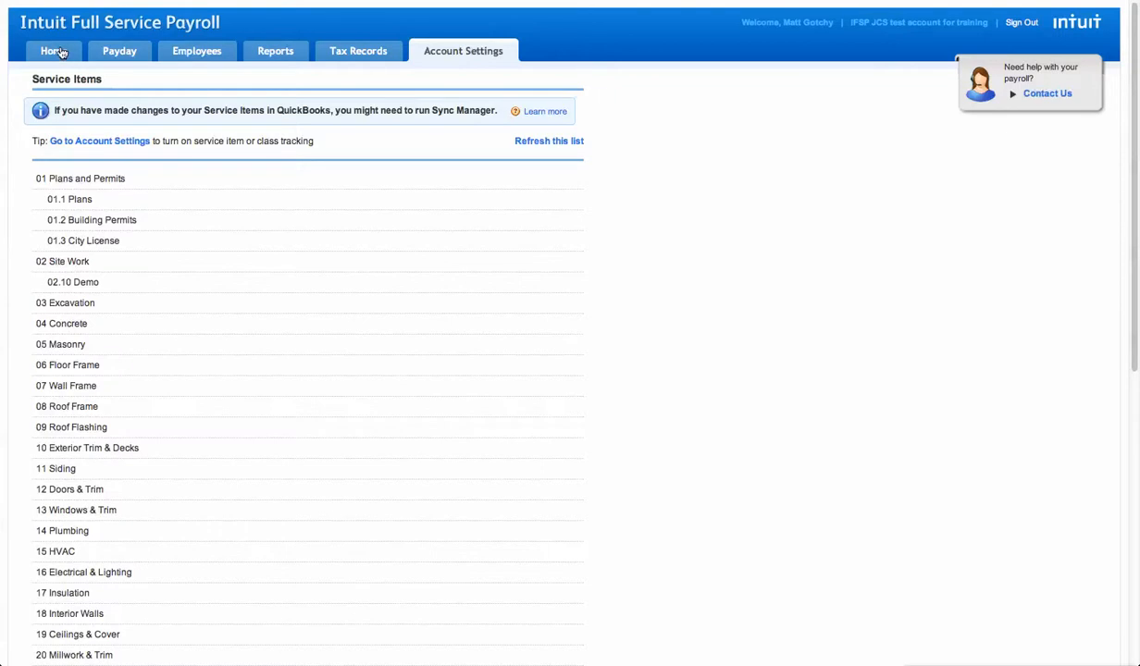
# Enter payday info for the first two employees and bring up the first employee's pay details.
pyautogui.click(53, 52)
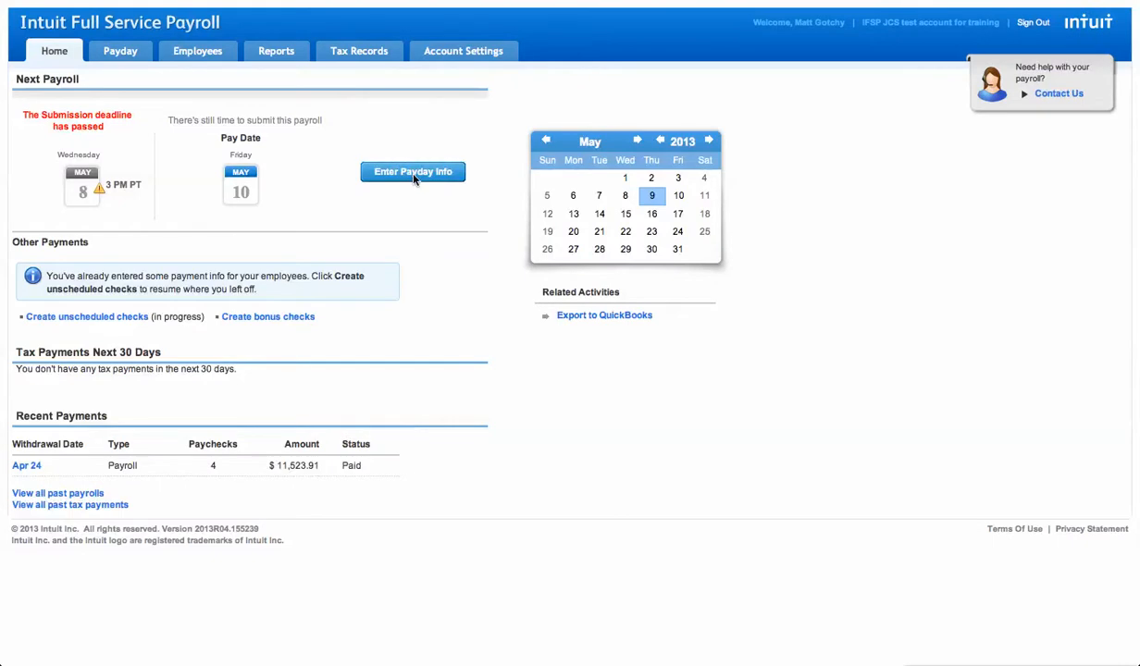
pyautogui.click(413, 173)
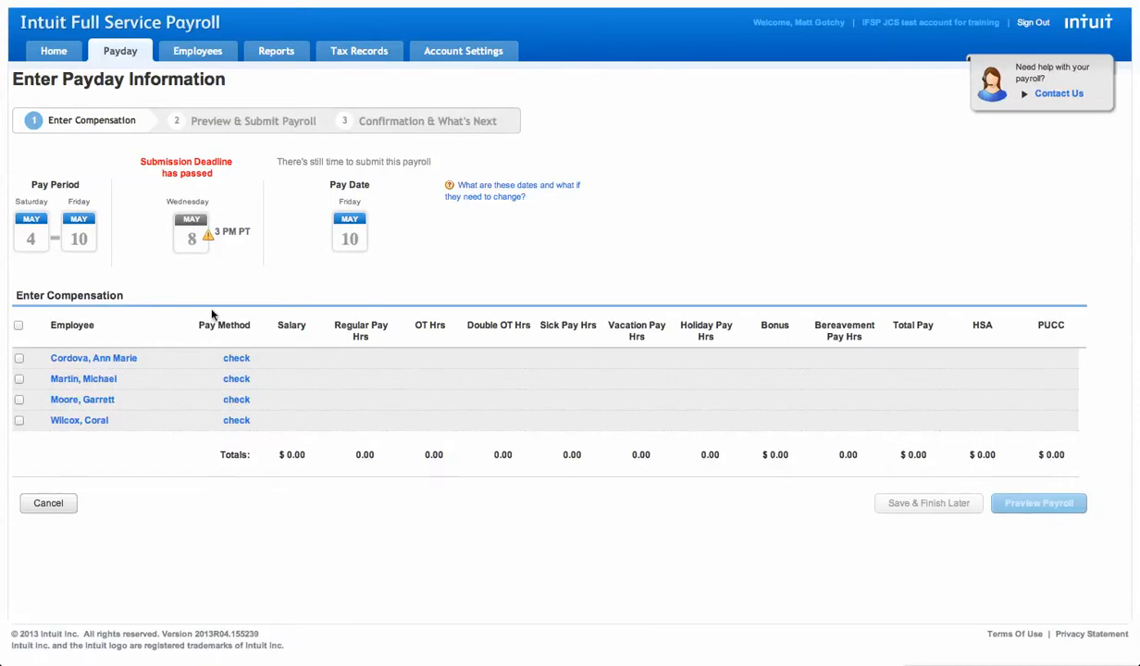
pyautogui.click(18, 359)
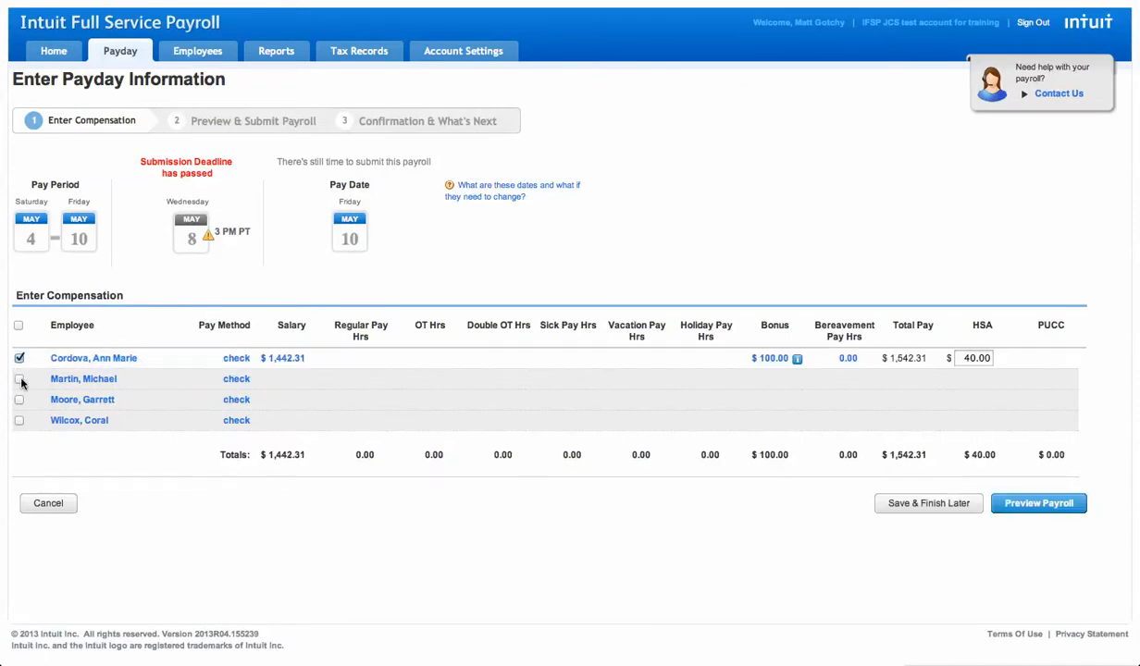
pyautogui.click(19, 377)
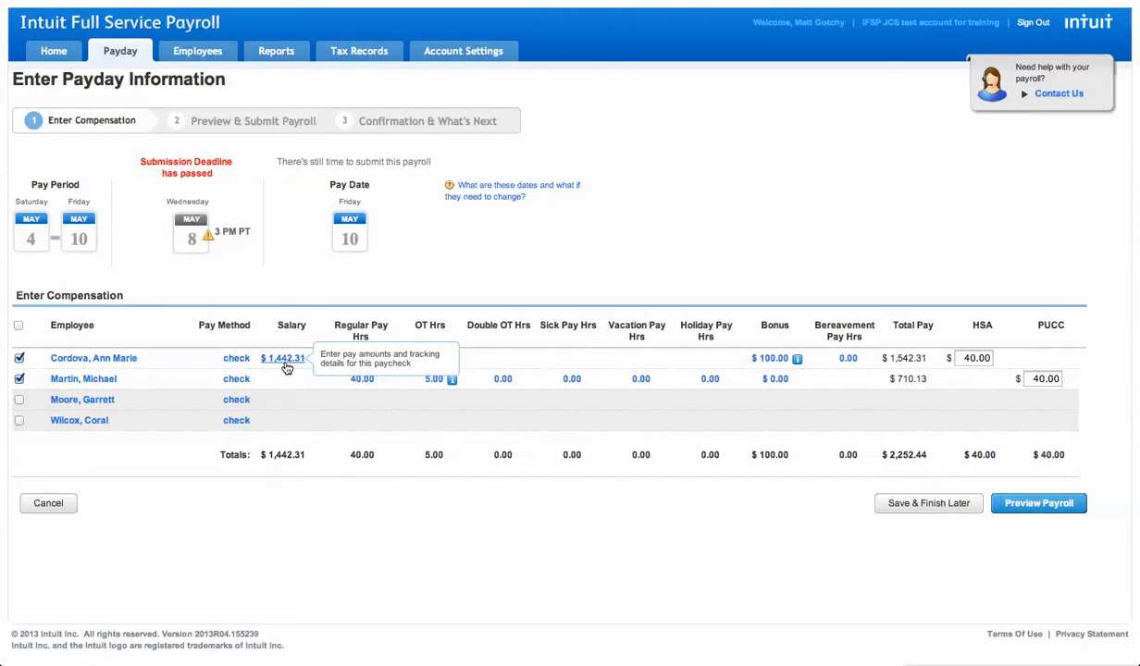
pyautogui.click(285, 359)
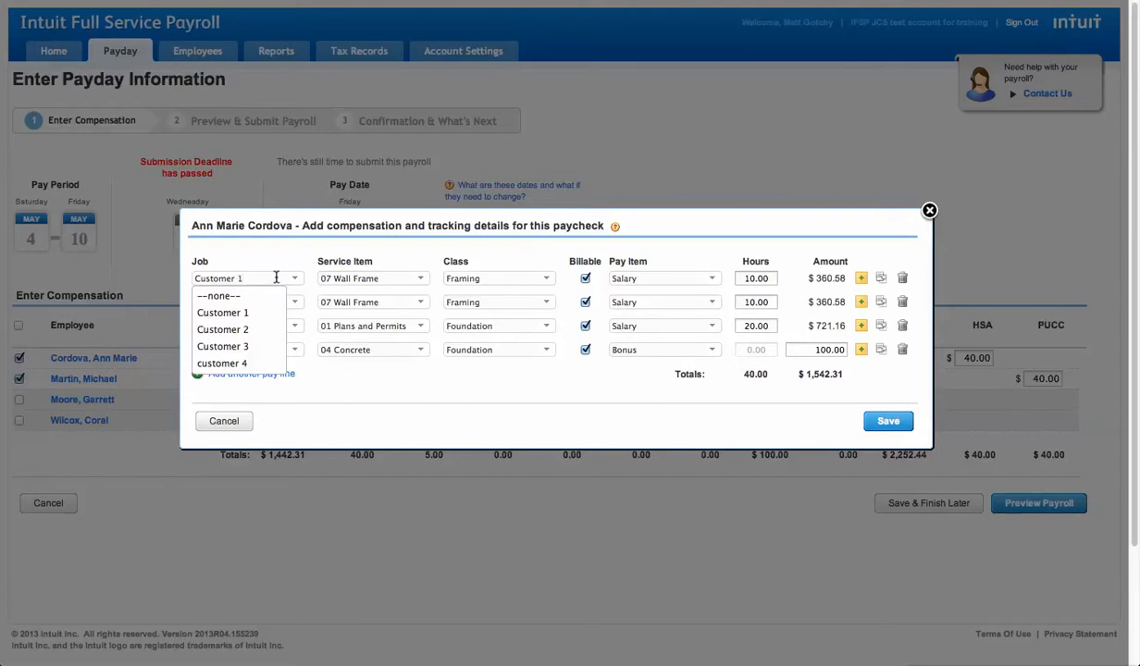
pyautogui.click(218, 296)
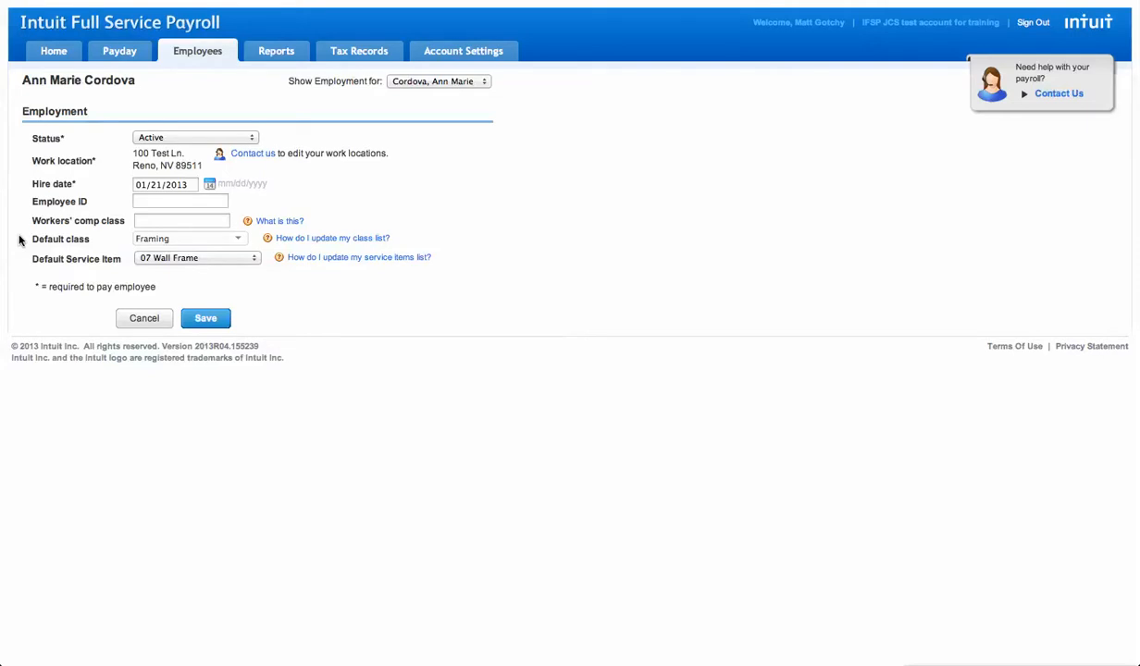
pyautogui.moveTo(67, 255)
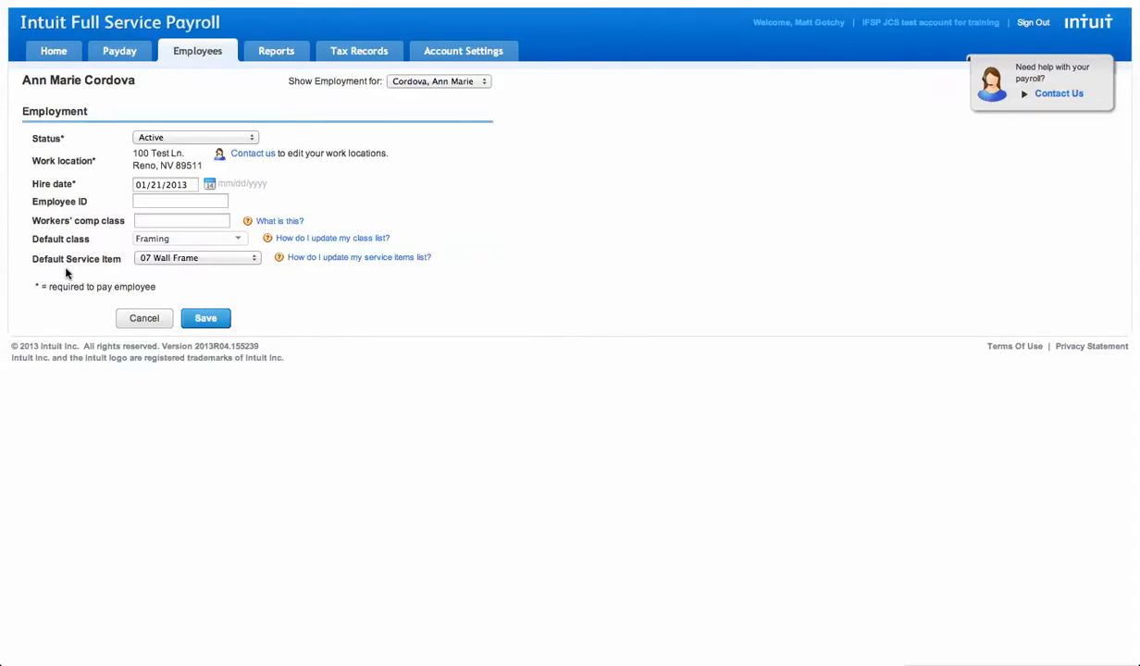
pyautogui.click(119, 52)
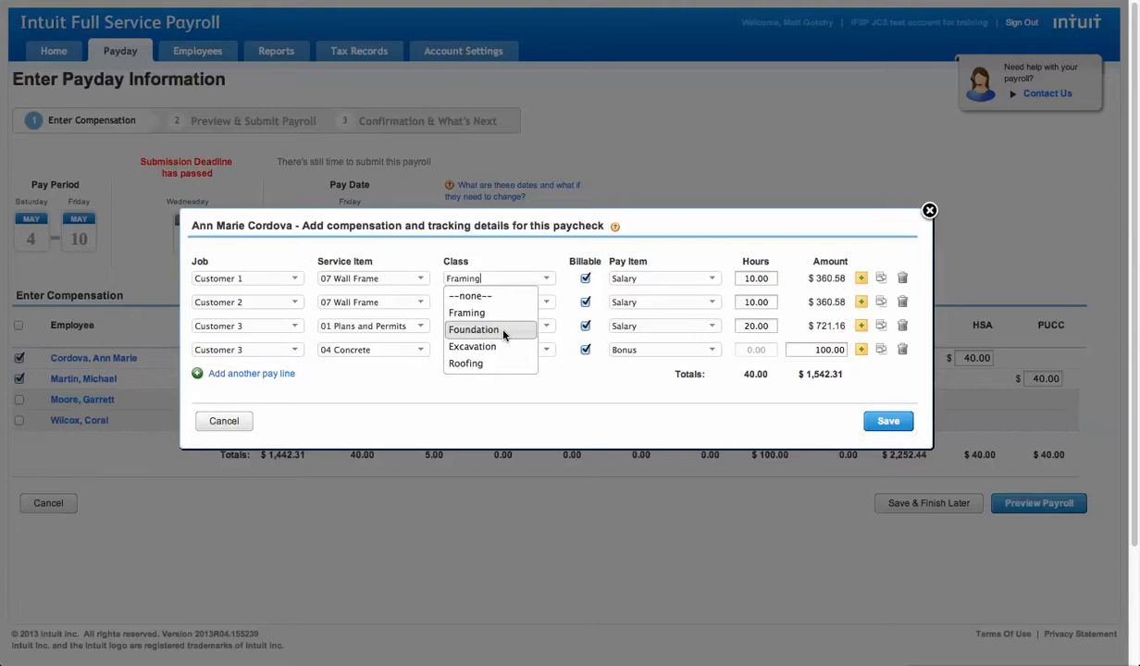
# Set the second pay line's class and leave the pay lines marked billable.
pyautogui.click(466, 311)
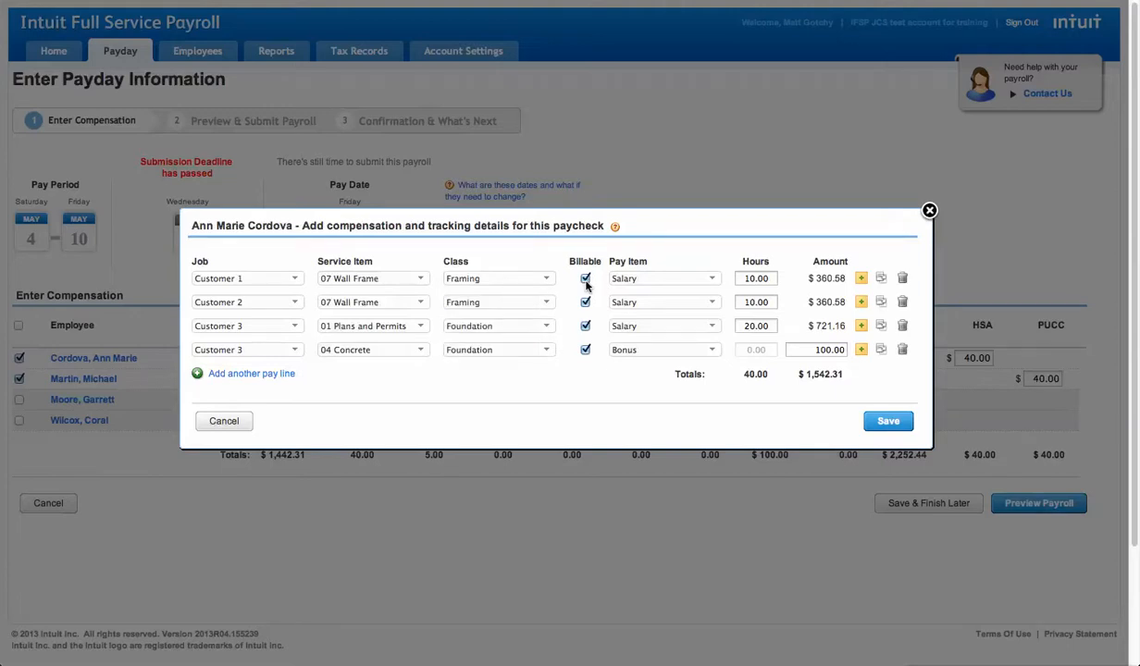
pyautogui.click(585, 278)
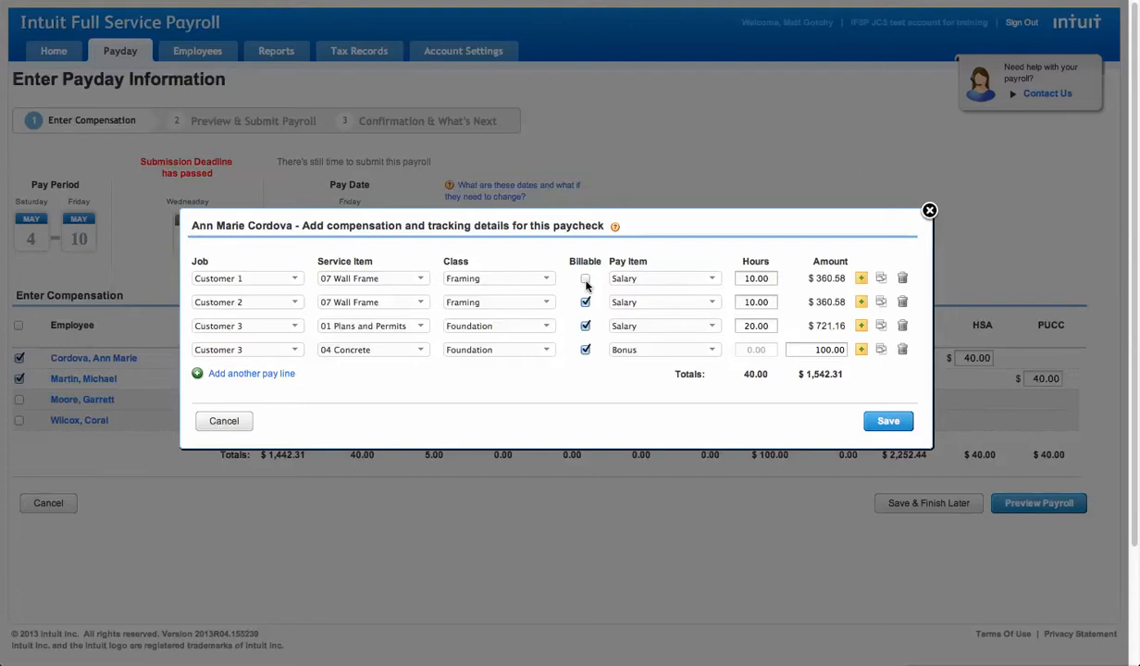
pyautogui.click(585, 277)
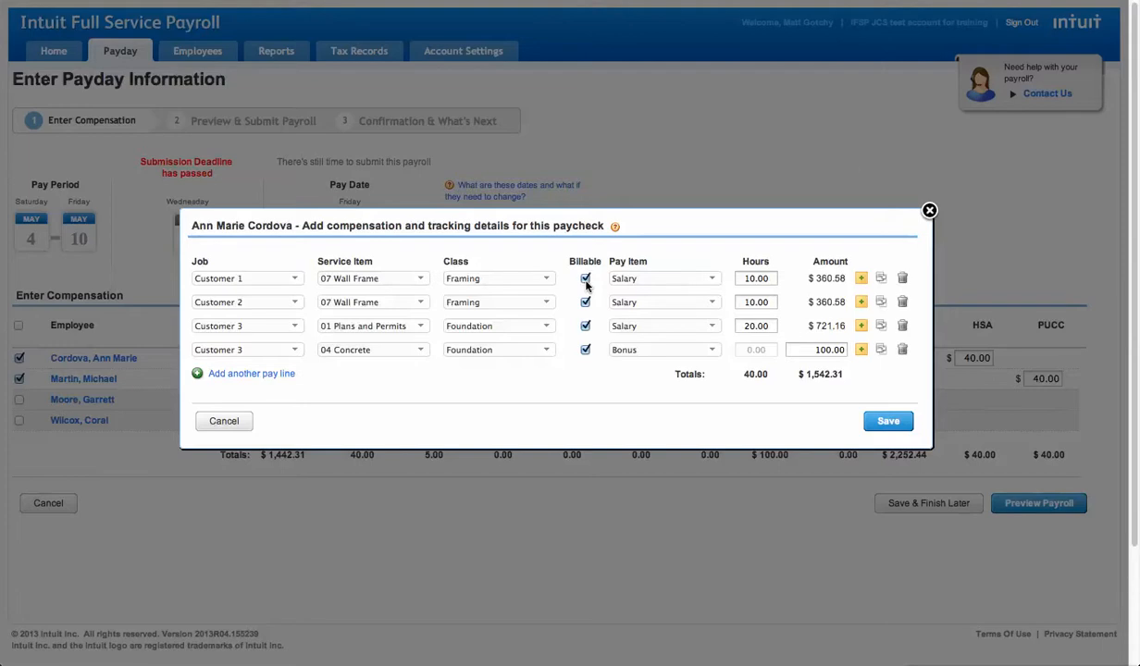
pyautogui.click(756, 278)
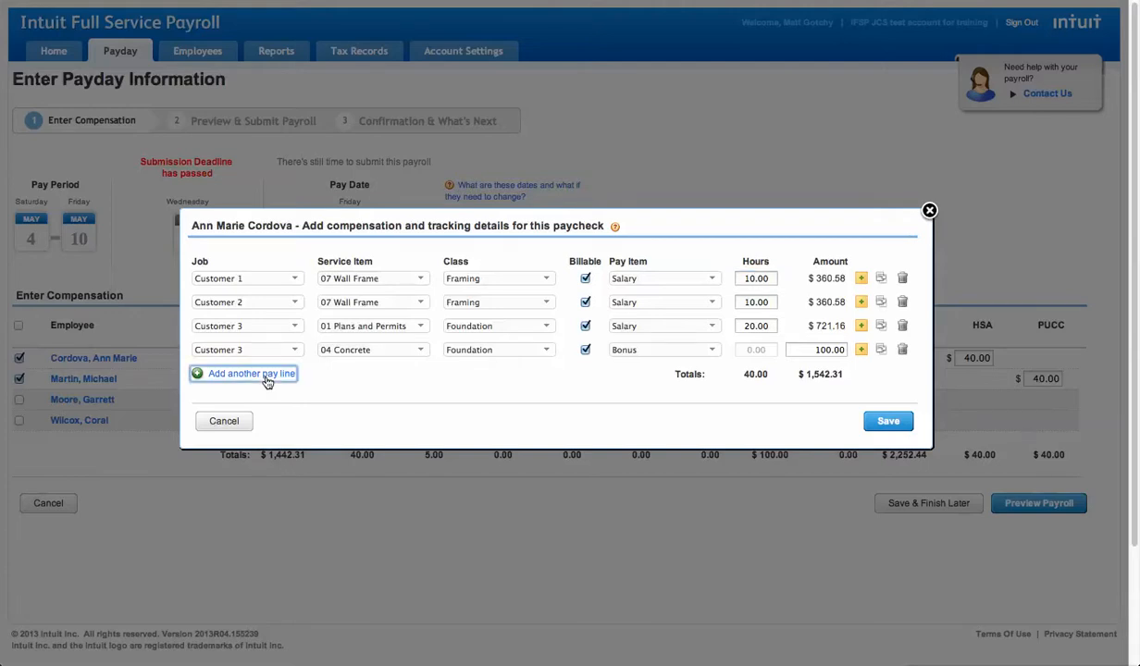
# Enter a 100.00 bonus line and remove the extra blank pay line.
pyautogui.click(250, 374)
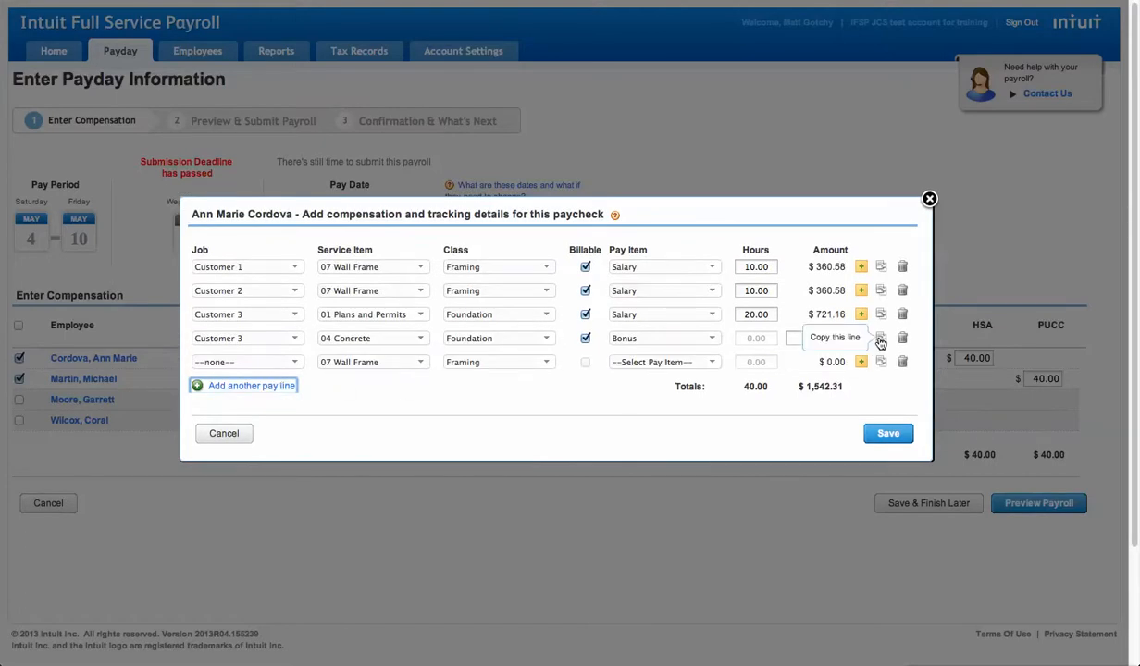
pyautogui.write('100.00')
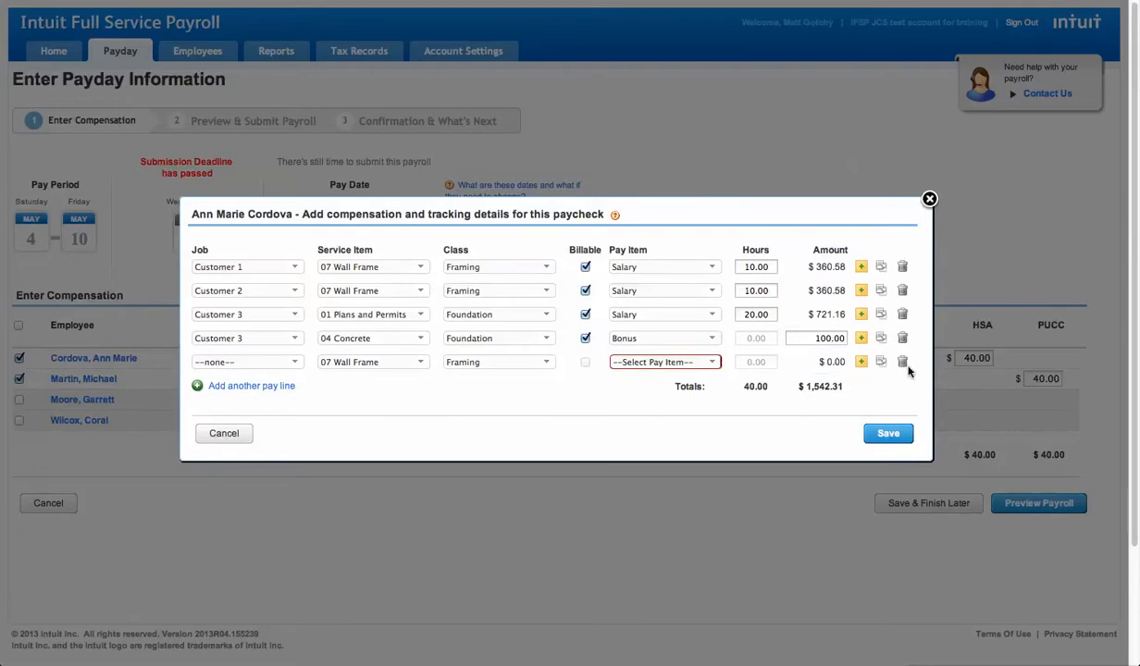
pyautogui.moveTo(903, 361)
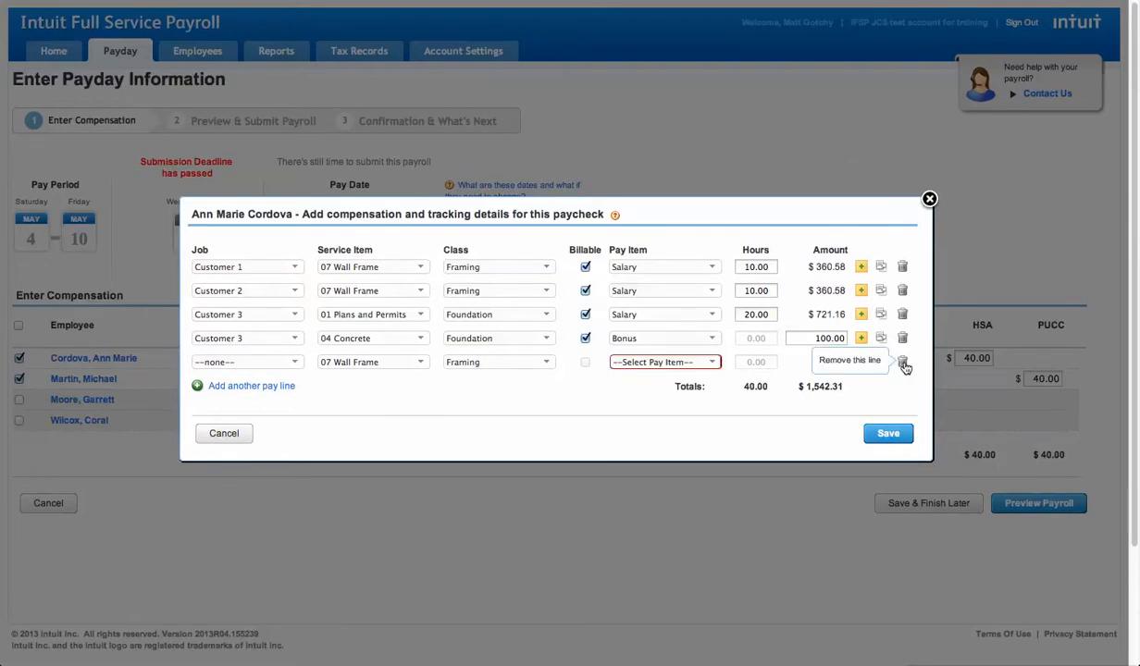
pyautogui.click(904, 361)
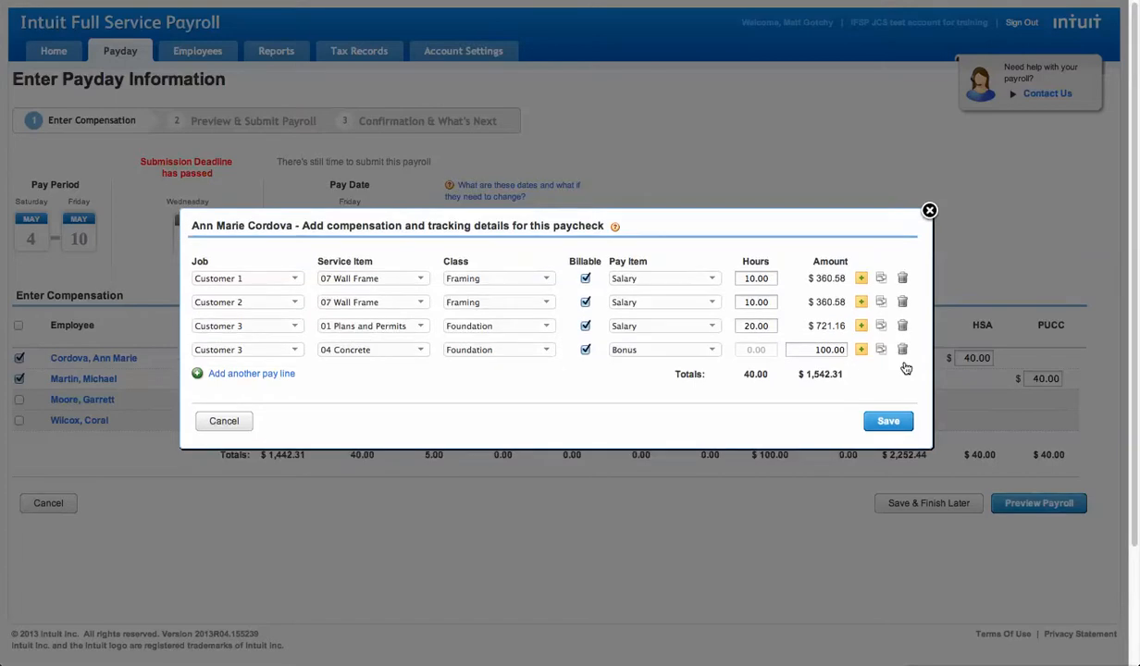
pyautogui.moveTo(906, 366)
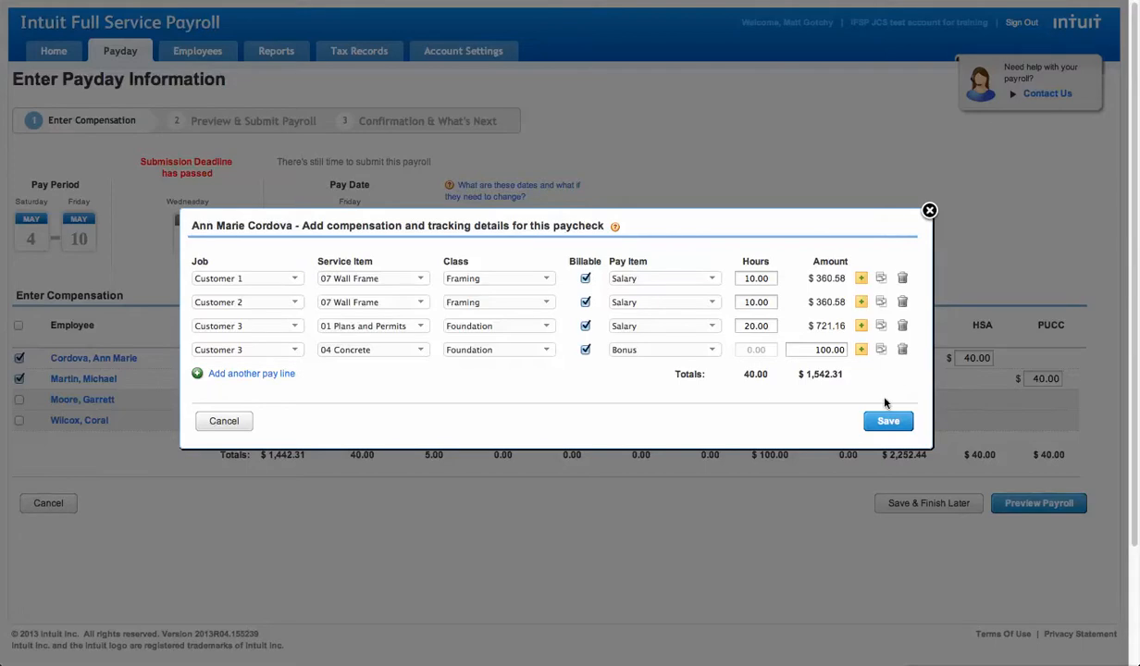
pyautogui.click(887, 422)
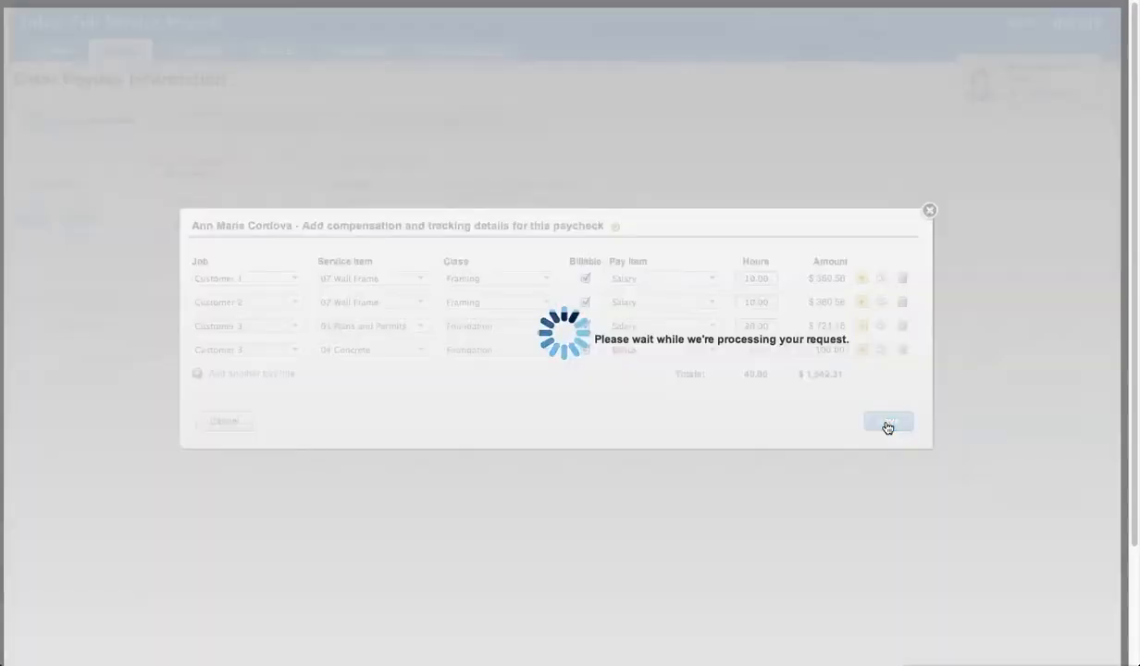
pyautogui.click(888, 422)
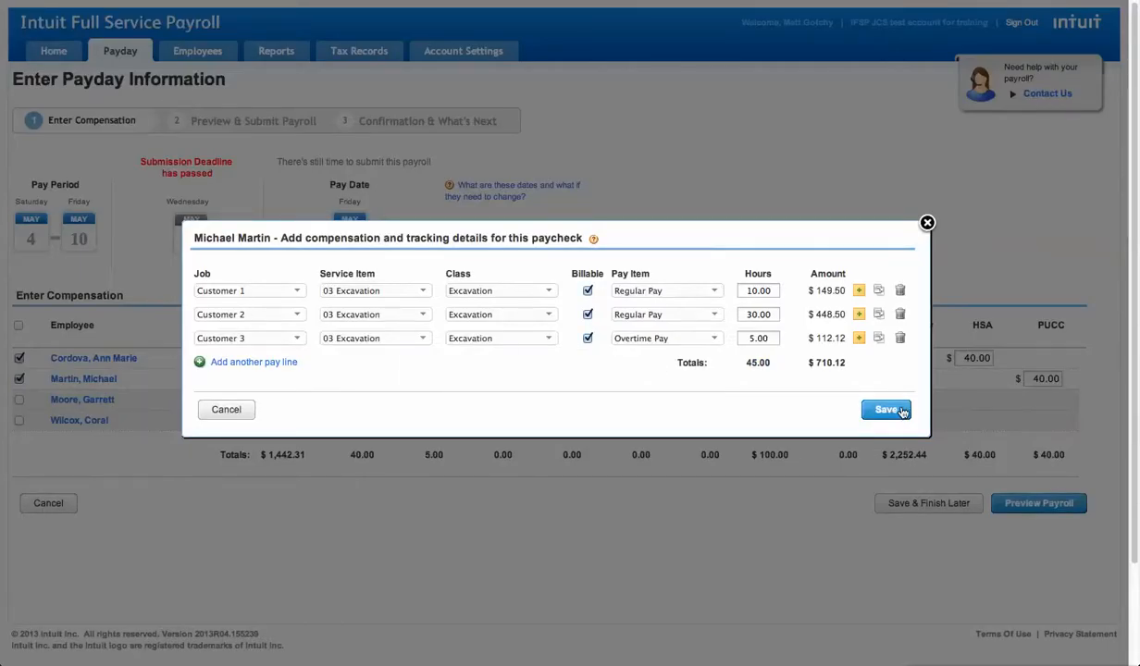
pyautogui.click(885, 410)
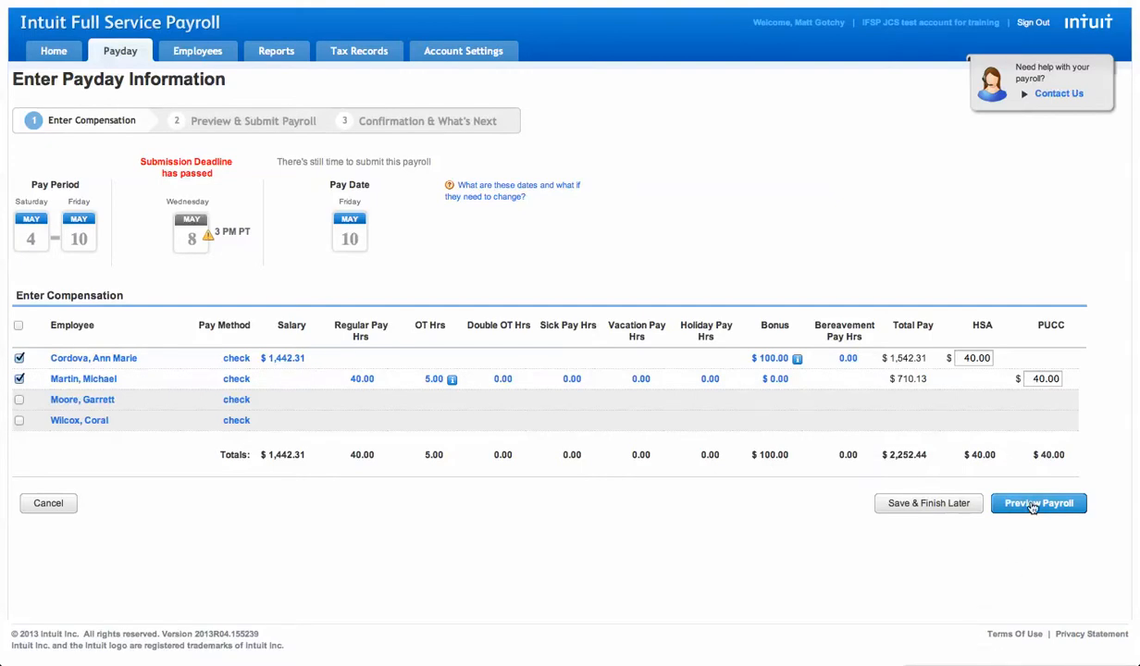
# Preview the $2,609.53 payroll and submit it to Intuit.
pyautogui.click(1039, 503)
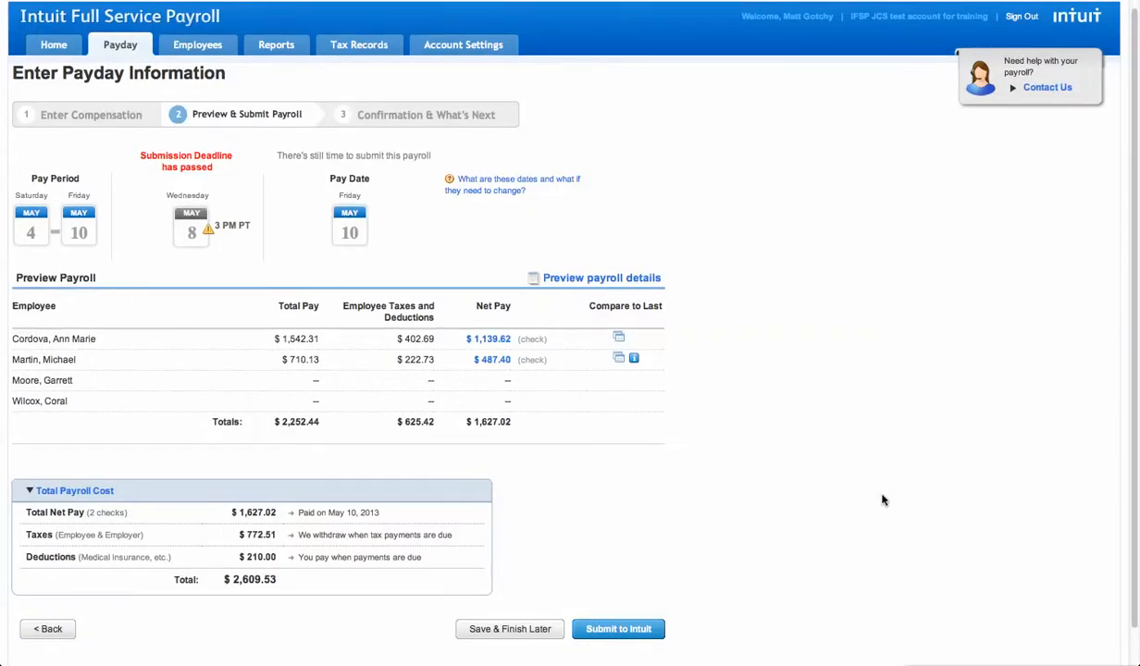
pyautogui.moveTo(855, 515)
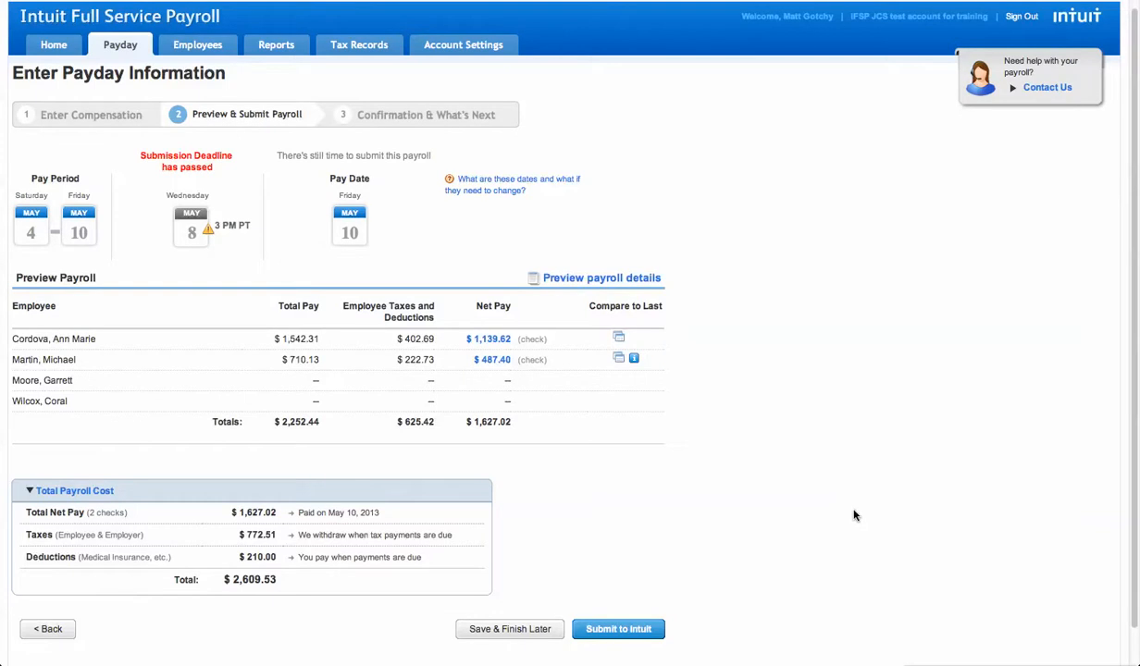
pyautogui.moveTo(666, 612)
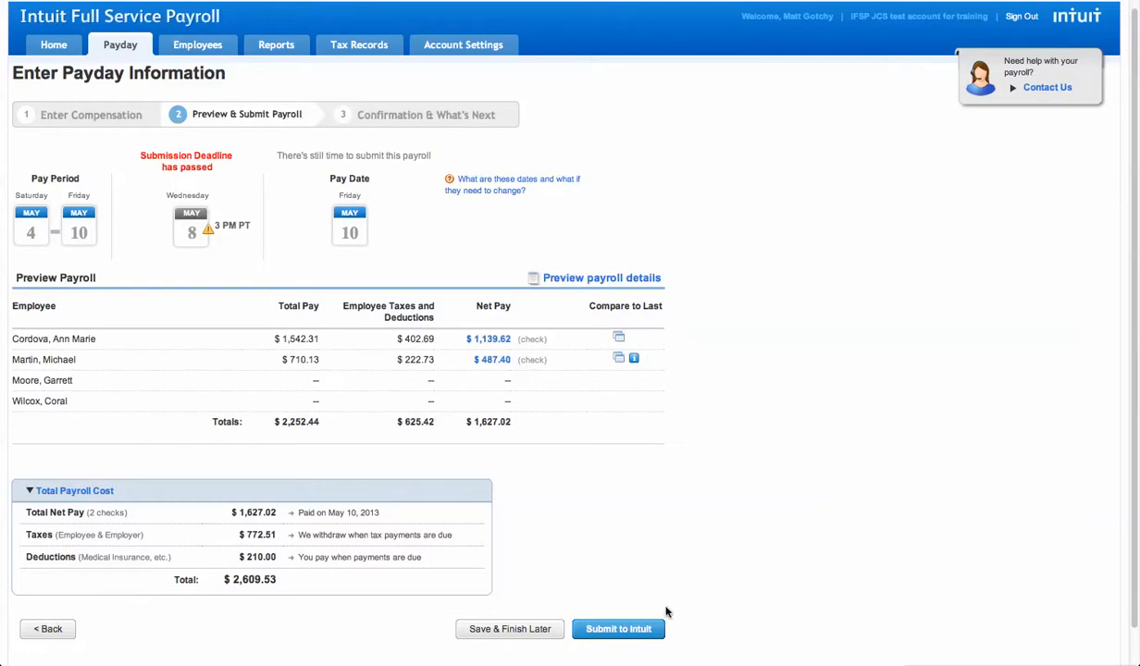
pyautogui.click(619, 629)
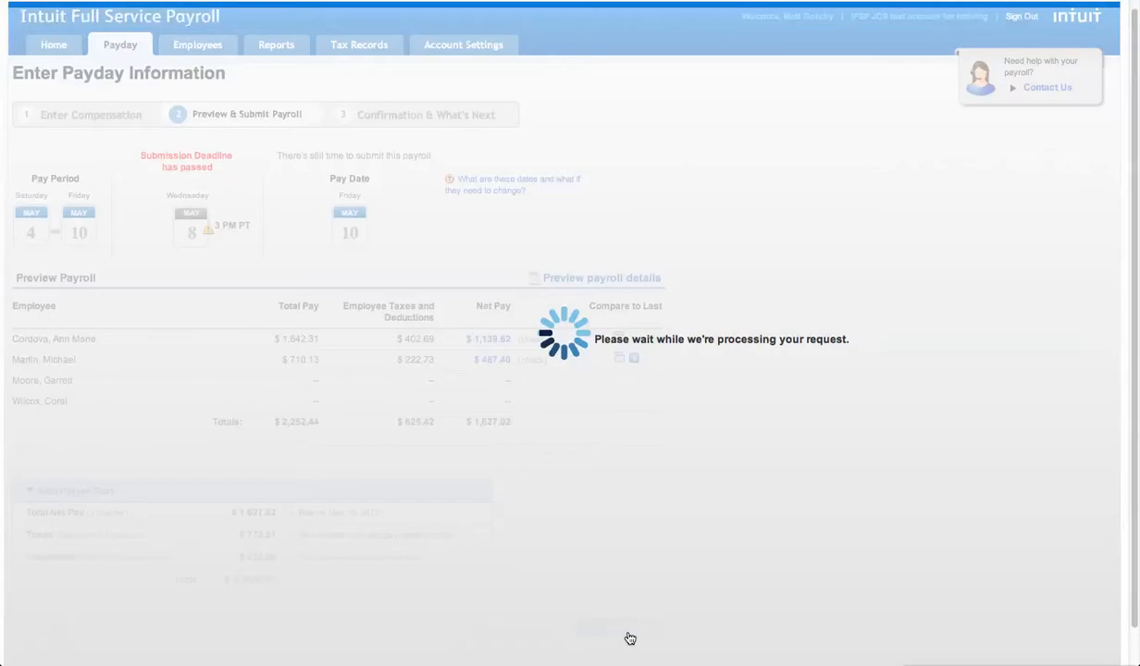
pyautogui.moveTo(629, 637)
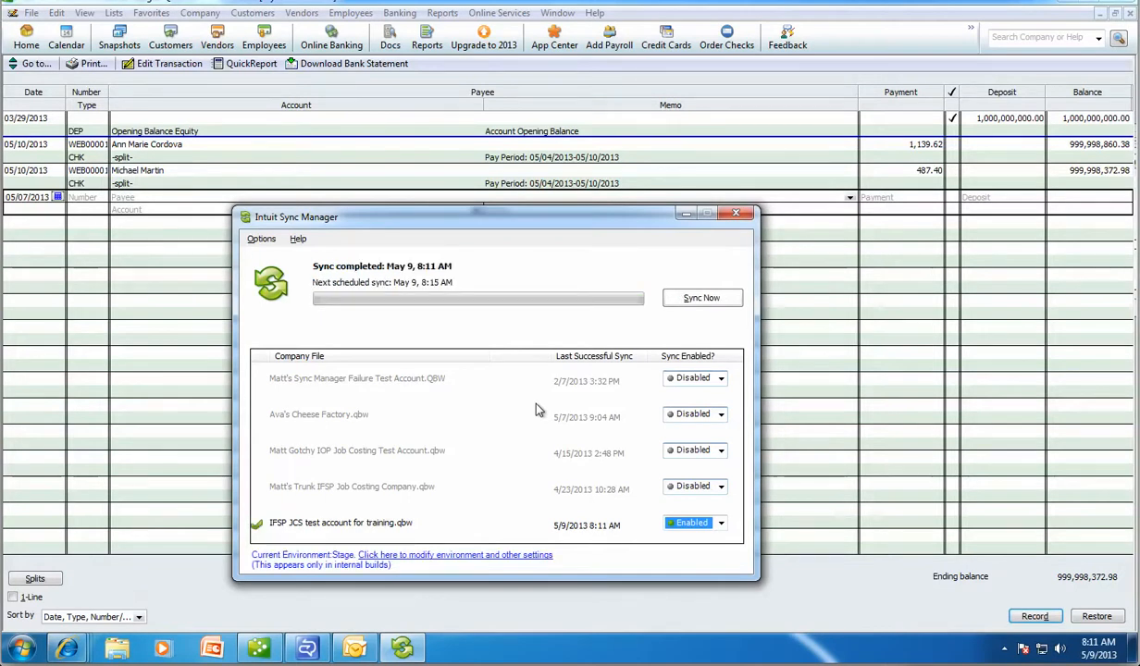
# Dismiss the sync status window, review the synced paychecks, and close the blank check form.
pyautogui.click(736, 212)
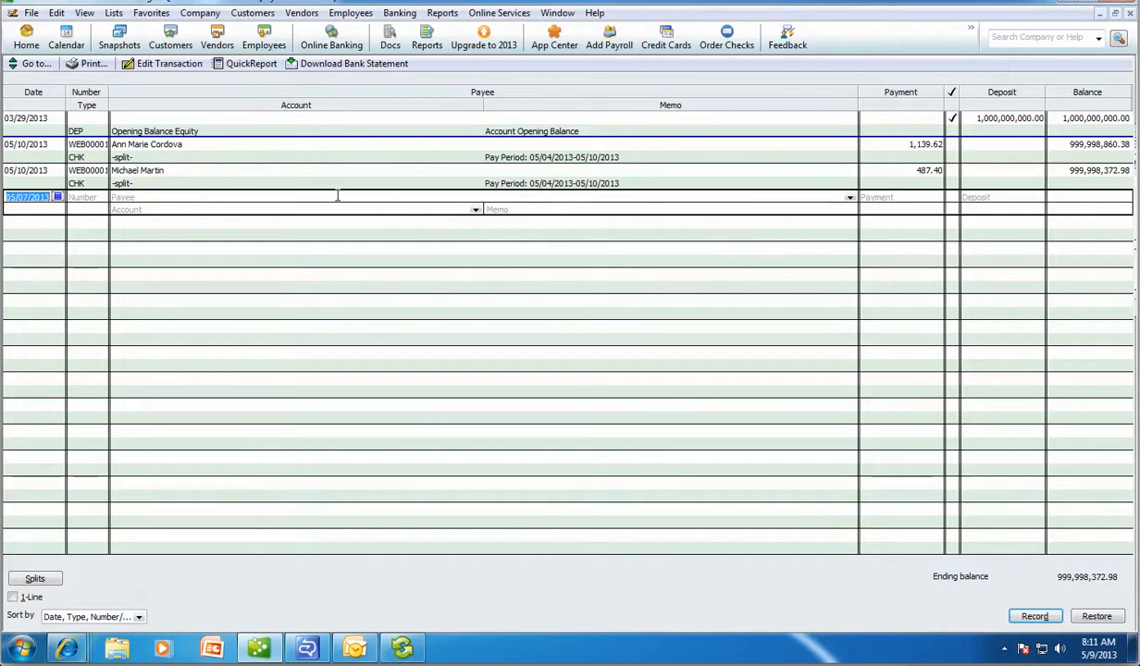
pyautogui.moveTo(165, 182)
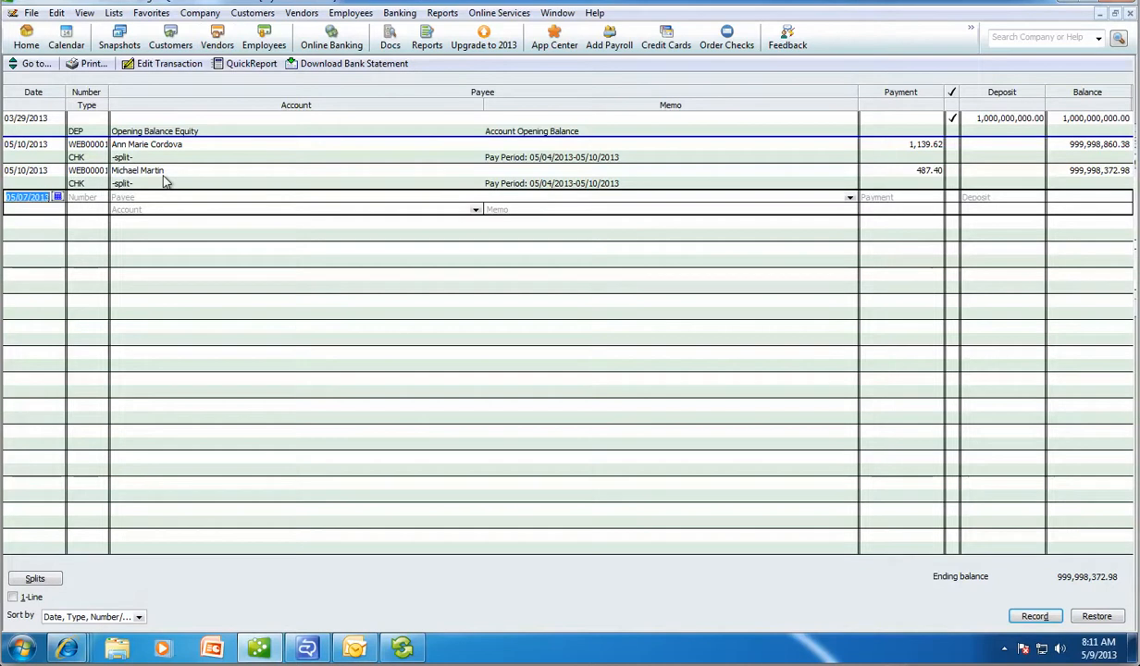
pyautogui.moveTo(218, 183)
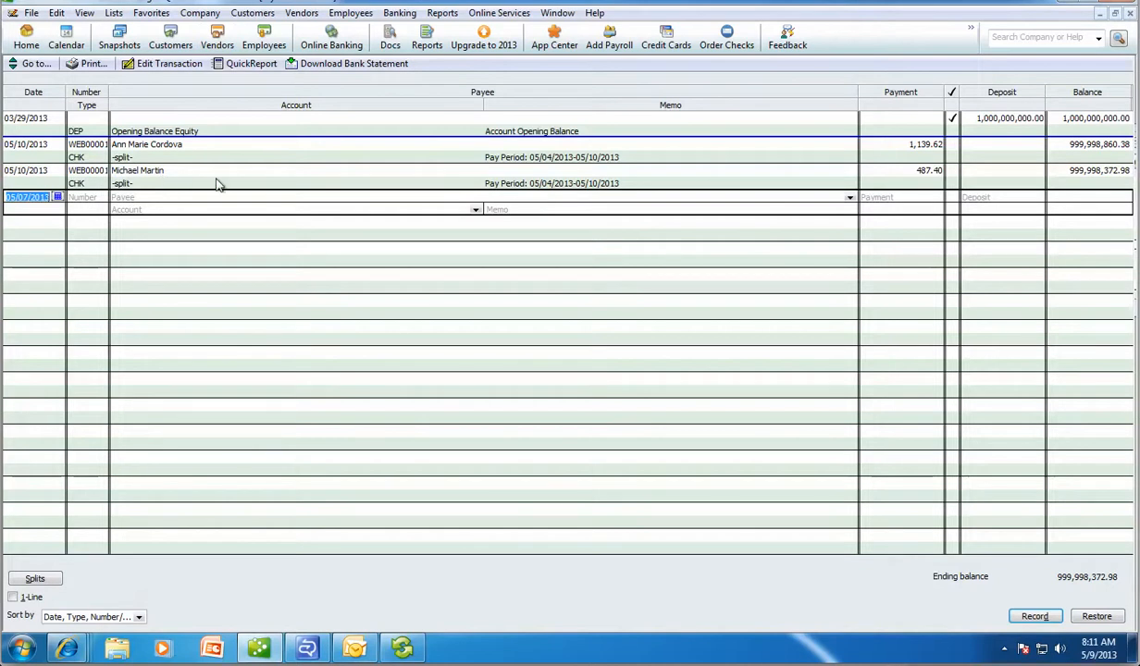
pyautogui.moveTo(922, 152)
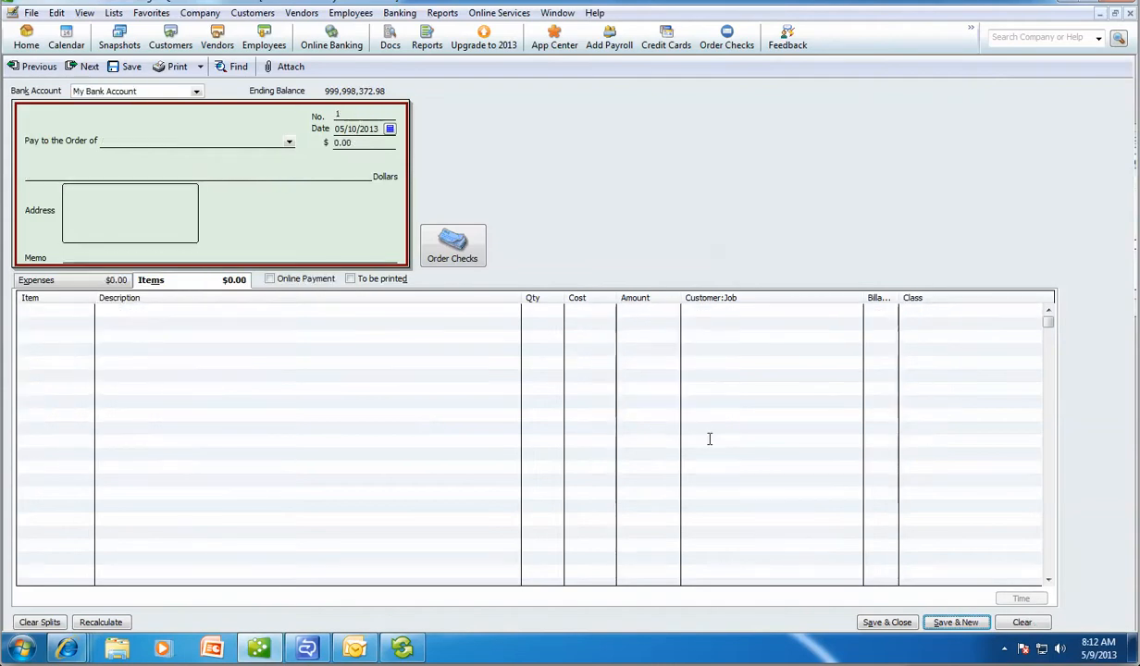
pyautogui.click(25, 37)
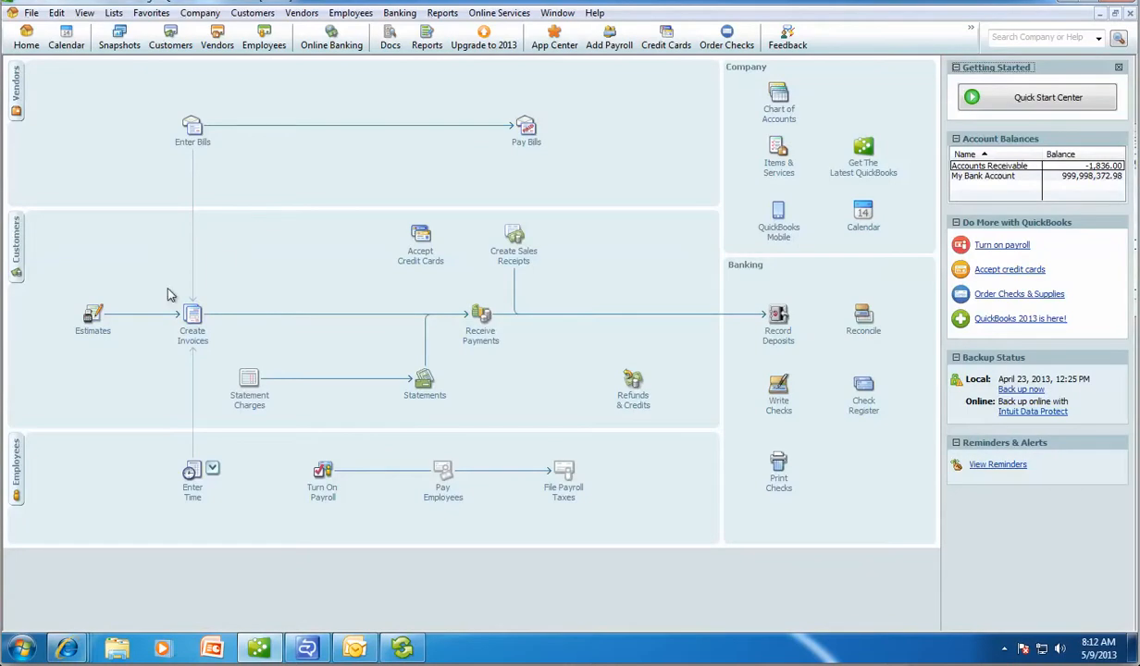
# Create an invoice for Customer 1 from outstanding billable time and costs.
pyautogui.click(192, 318)
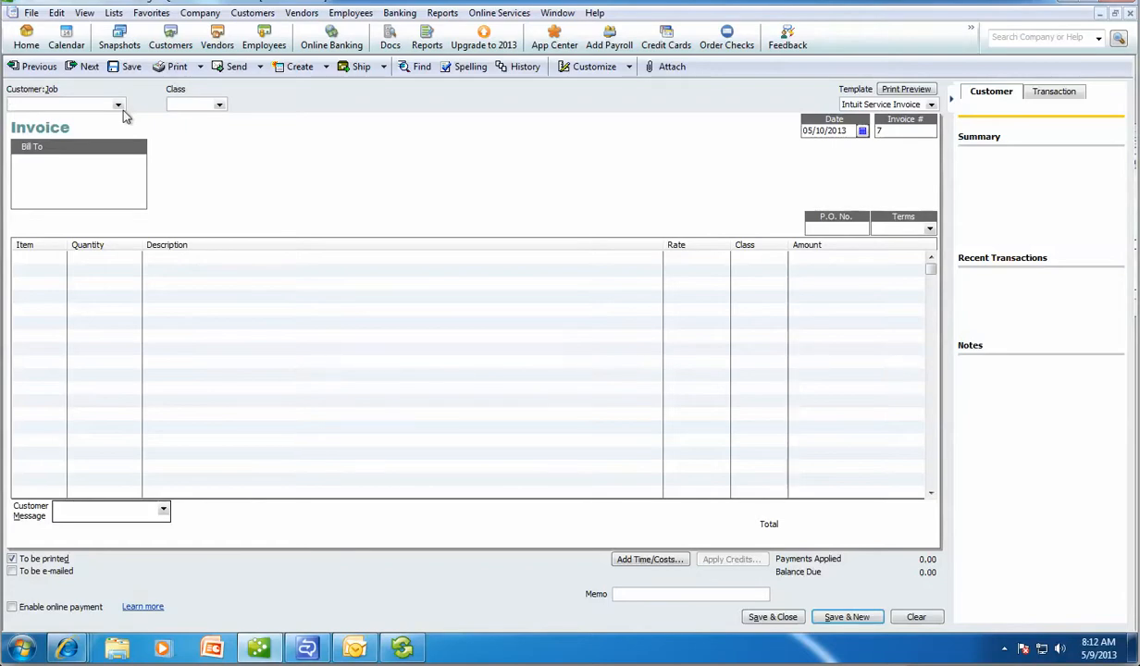
pyautogui.click(119, 104)
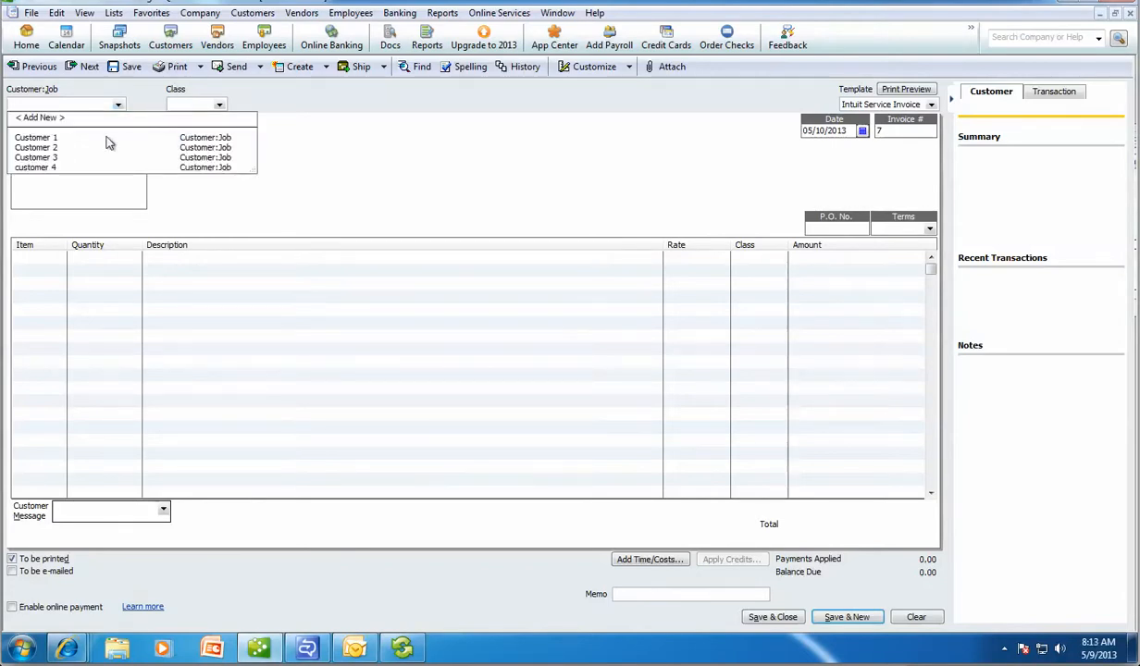
pyautogui.click(35, 137)
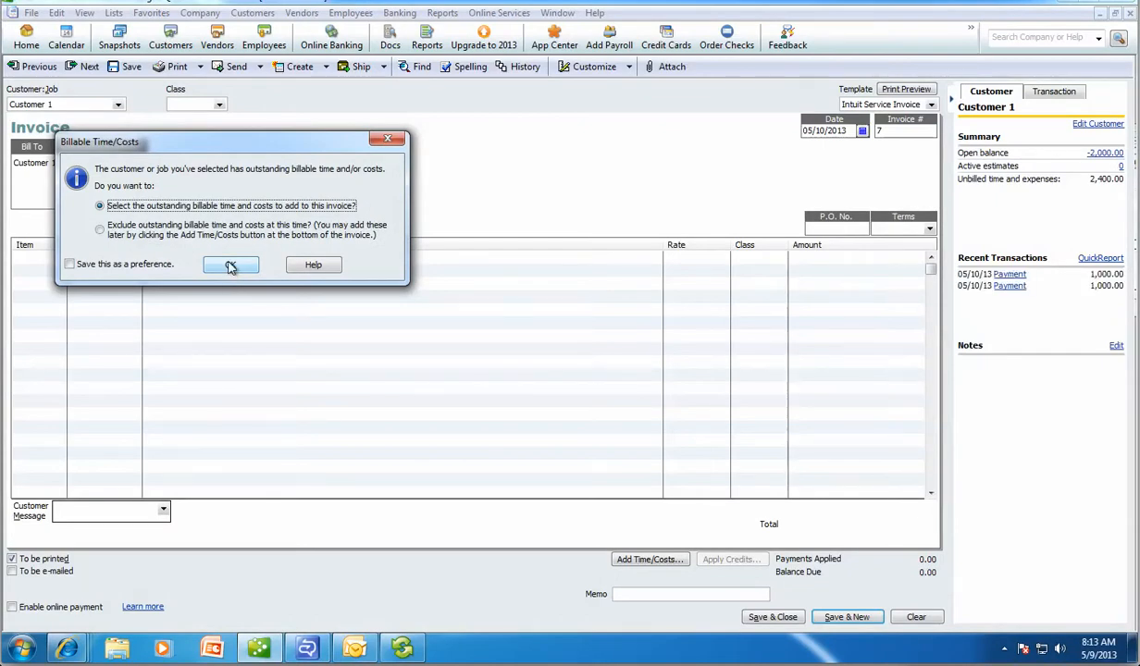
pyautogui.click(230, 266)
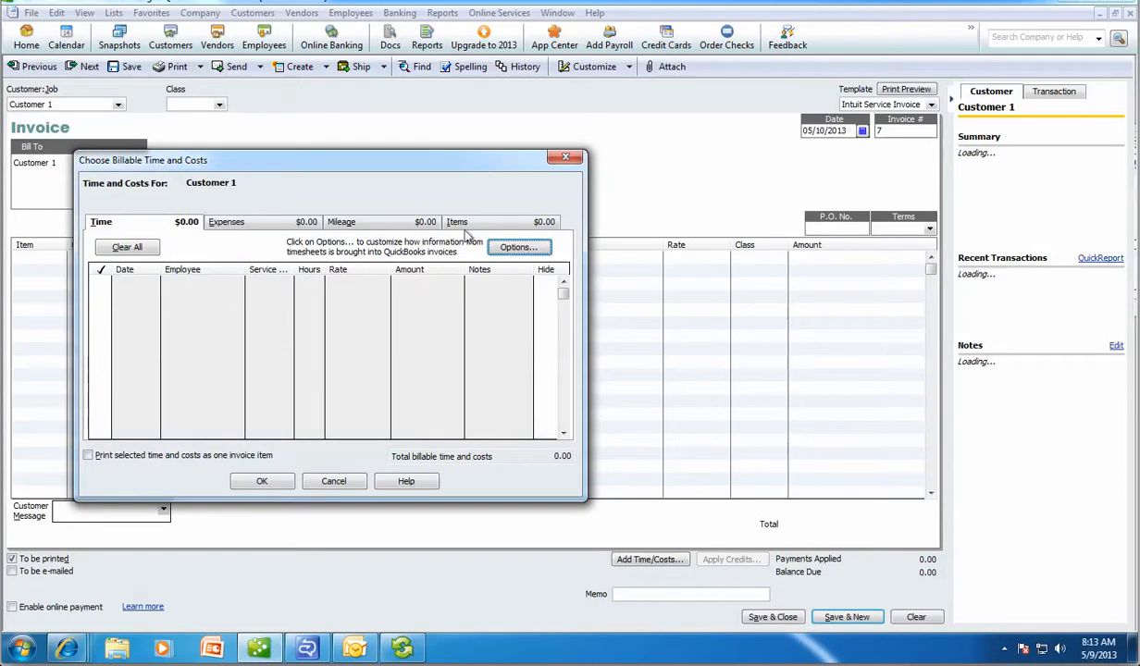
pyautogui.click(459, 222)
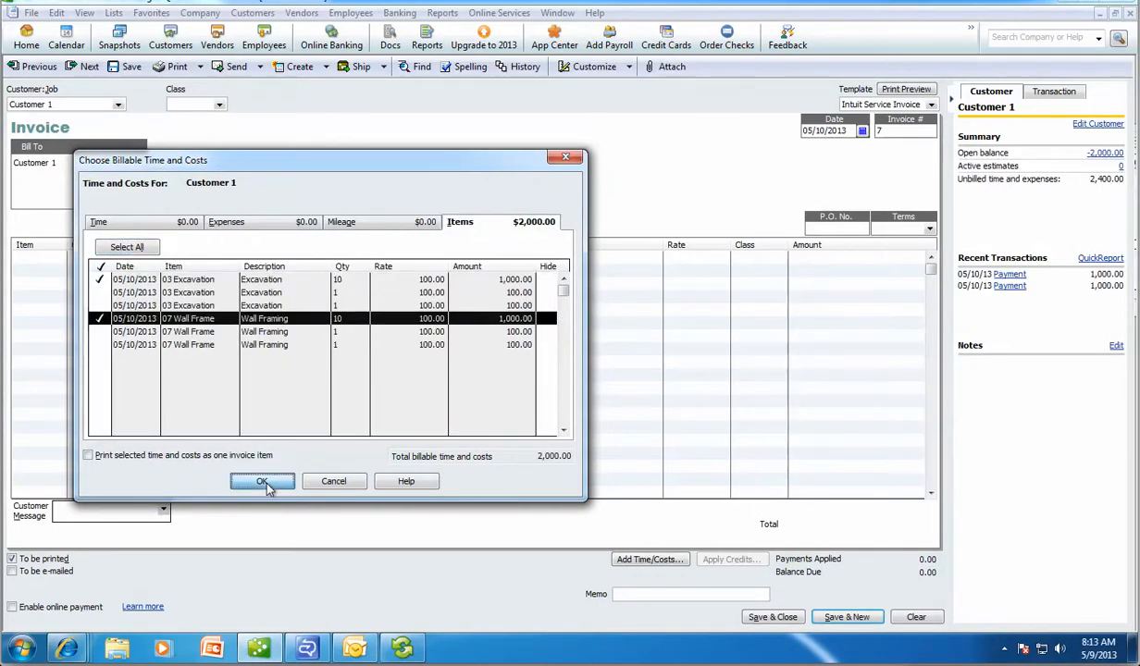
pyautogui.click(263, 481)
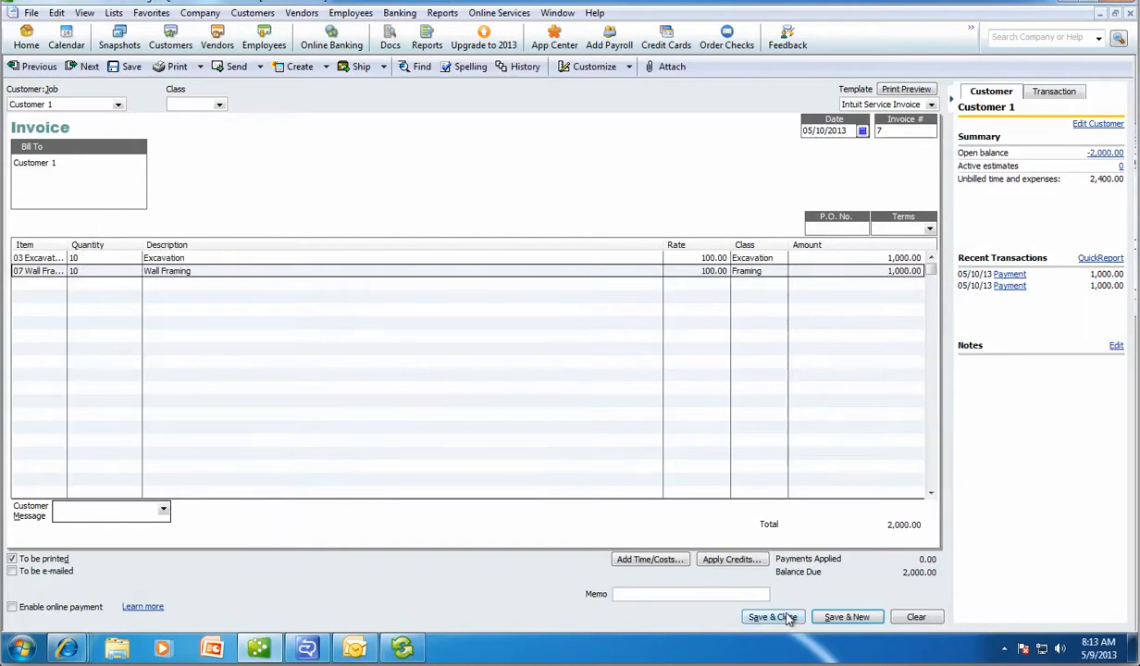
# Save the 2,000 invoice, apply available credits, and record the customer payment.
pyautogui.click(773, 618)
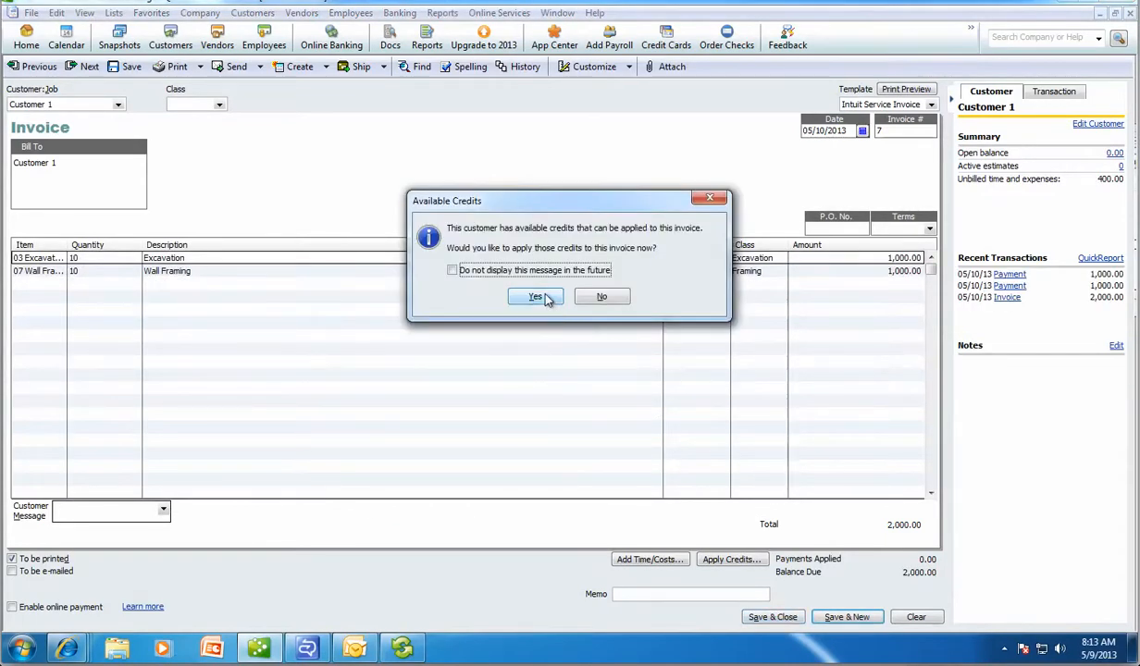
pyautogui.click(535, 296)
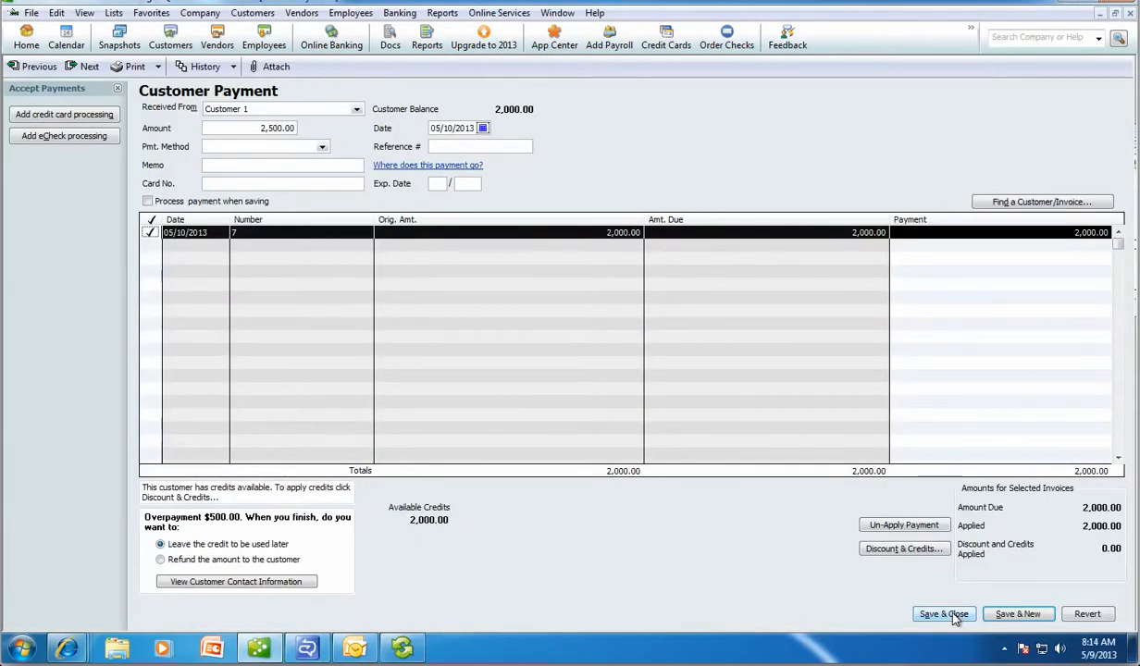
pyautogui.click(944, 615)
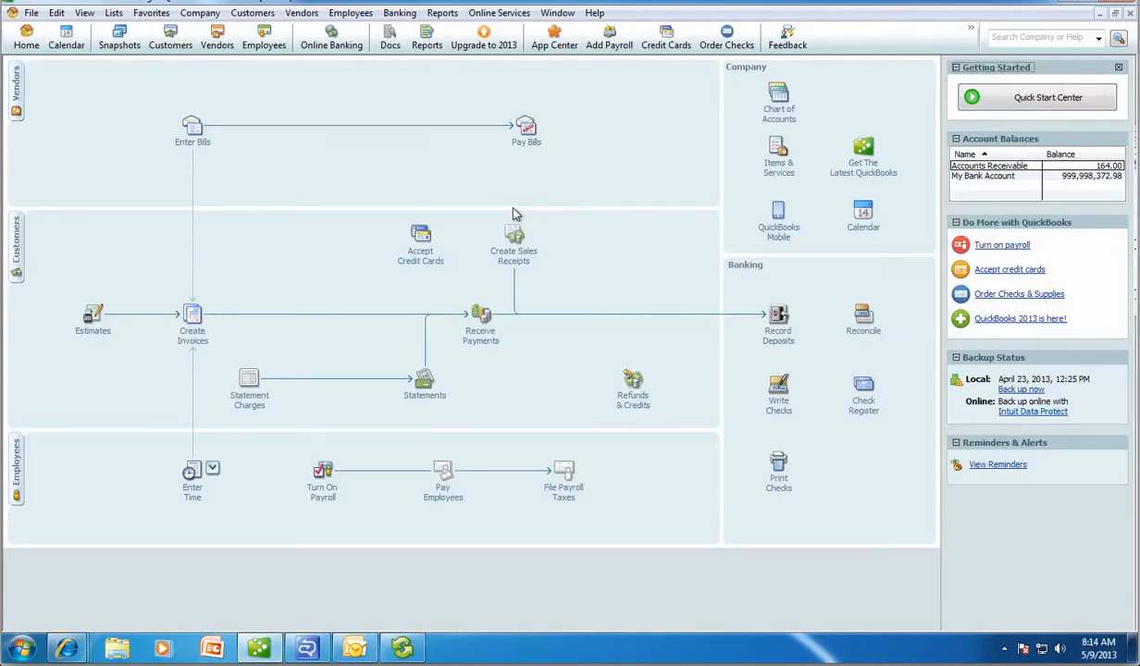
# Run Job Profitability Detail for Customer 1 and drill into the 188.32 Excavation actual cost.
pyautogui.click(426, 37)
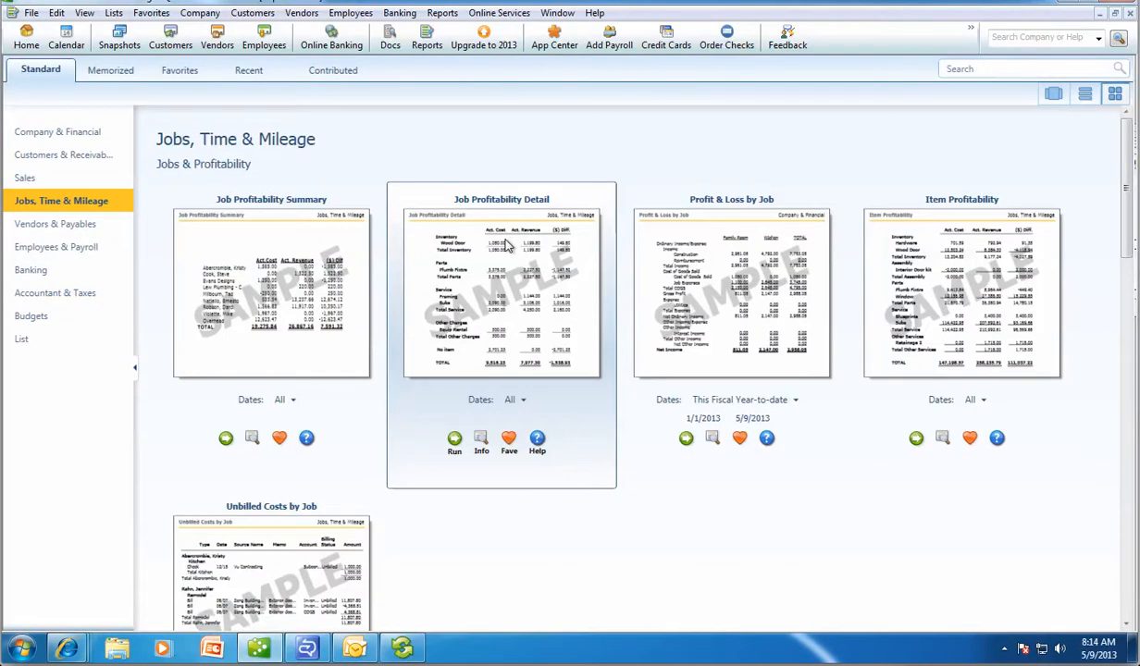
pyautogui.click(455, 437)
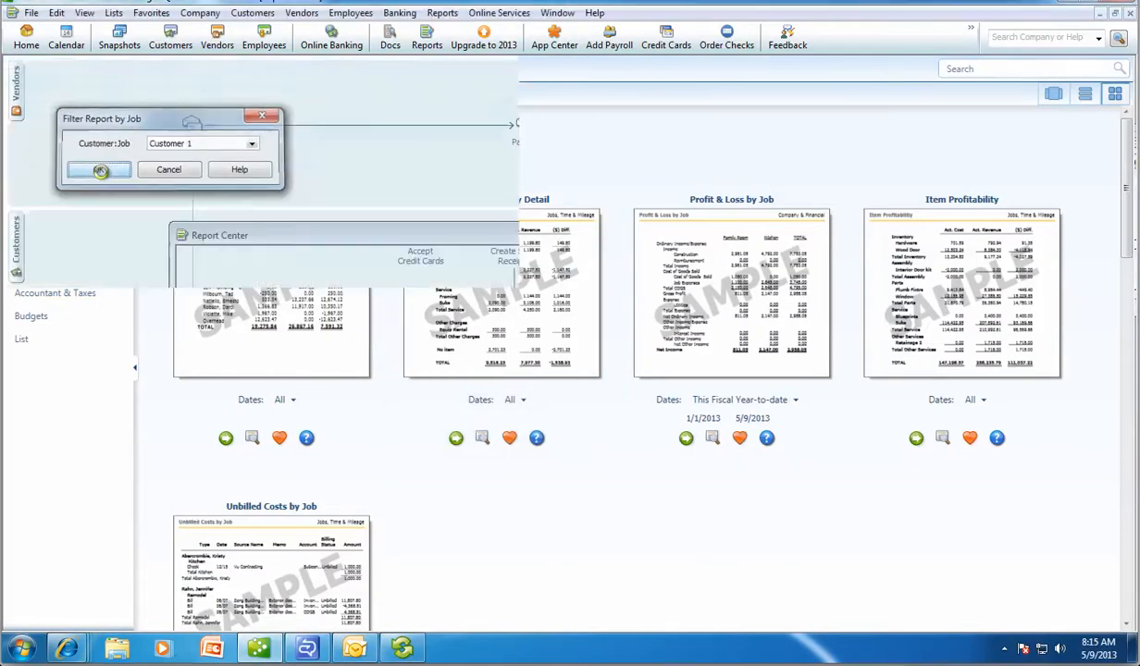
pyautogui.click(100, 170)
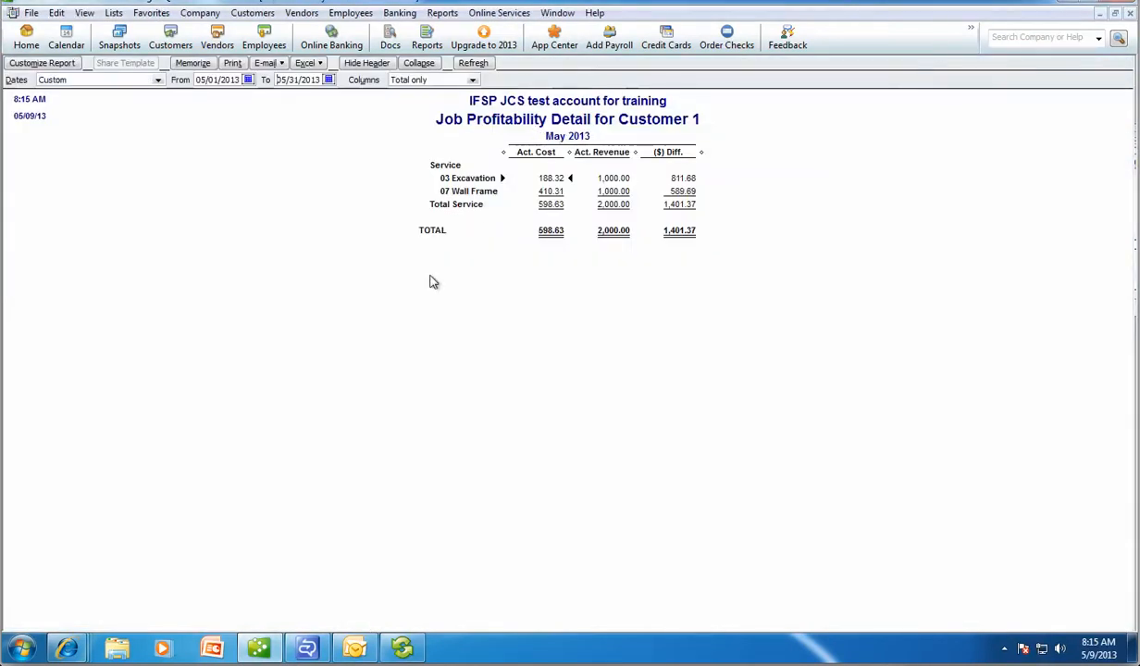
pyautogui.moveTo(711, 248)
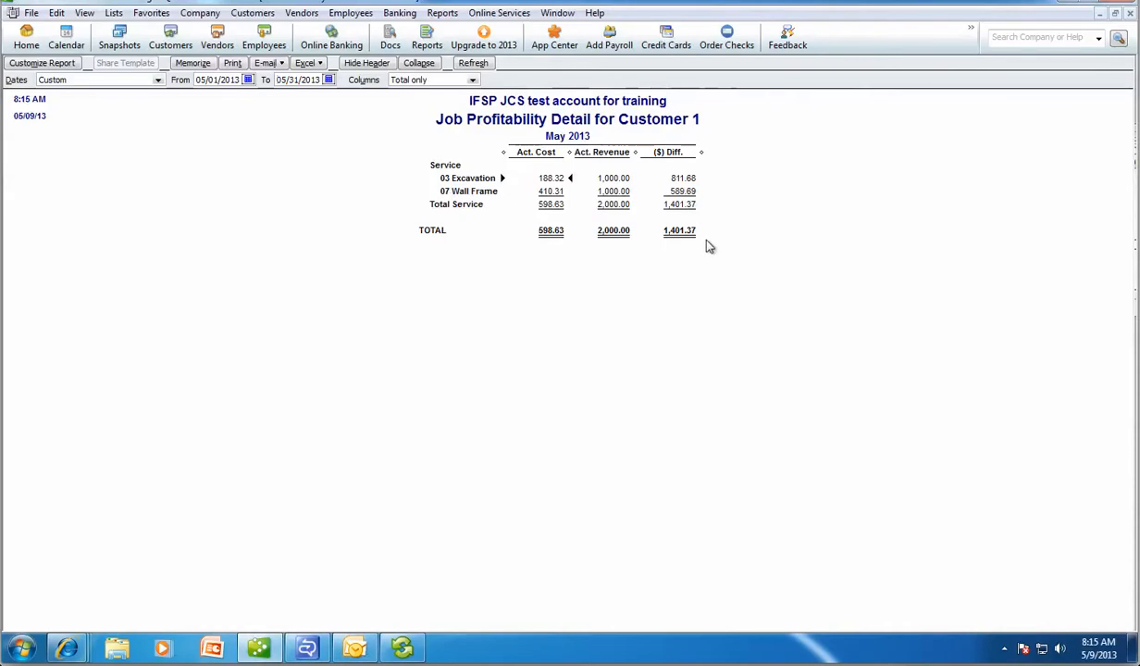
pyautogui.moveTo(715, 243)
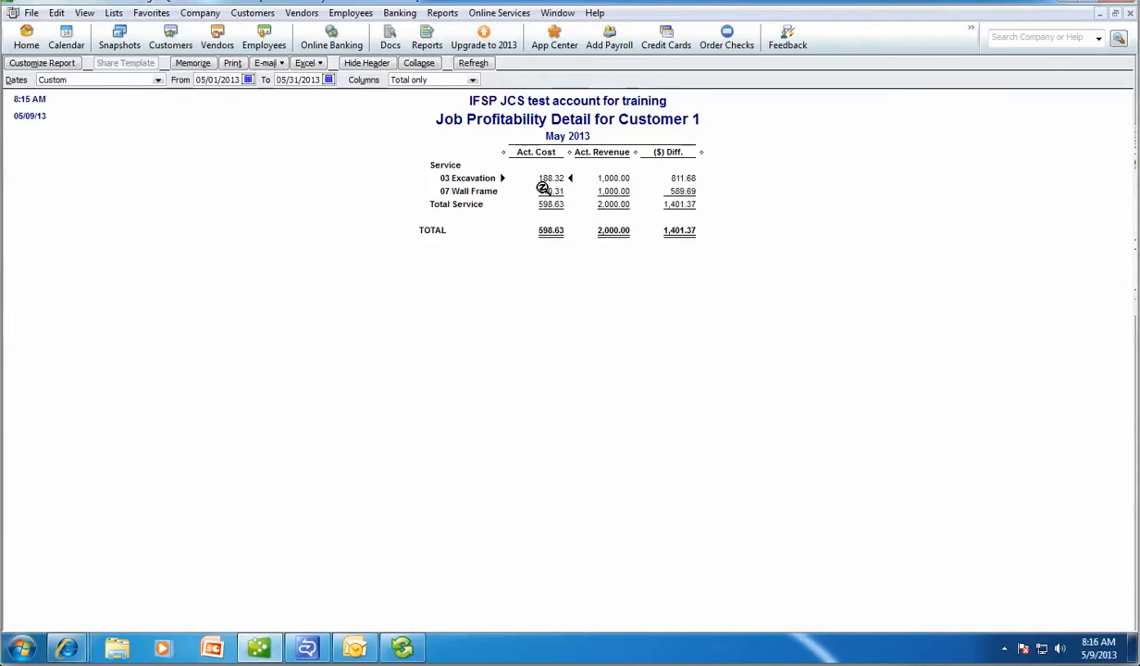
pyautogui.doubleClick(552, 190)
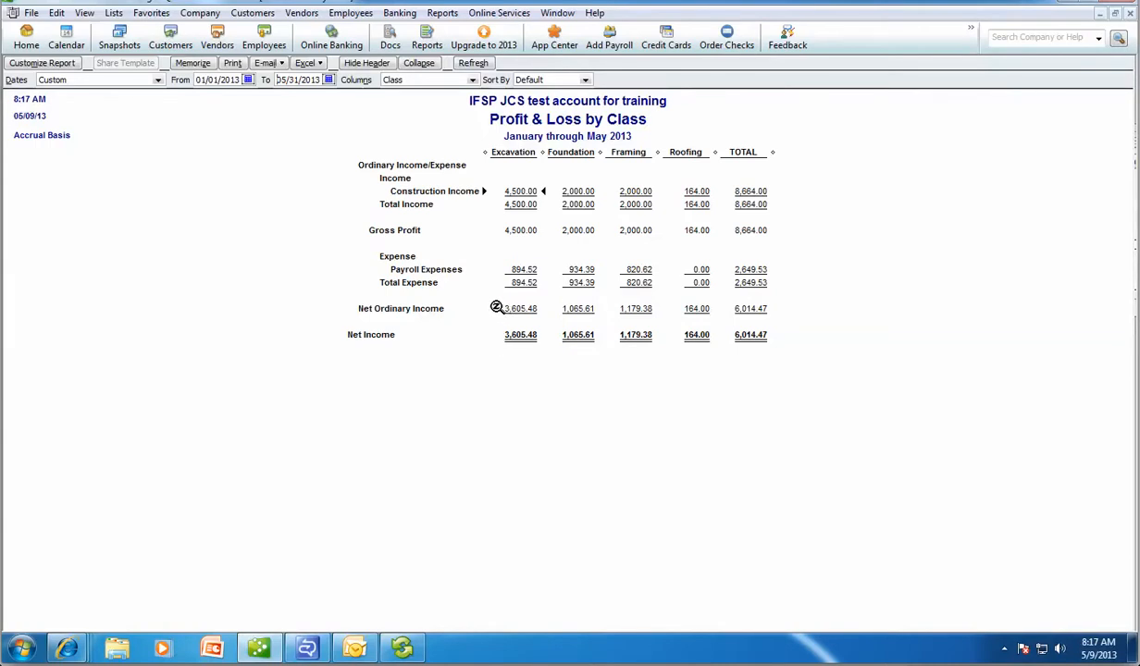
pyautogui.moveTo(522, 193)
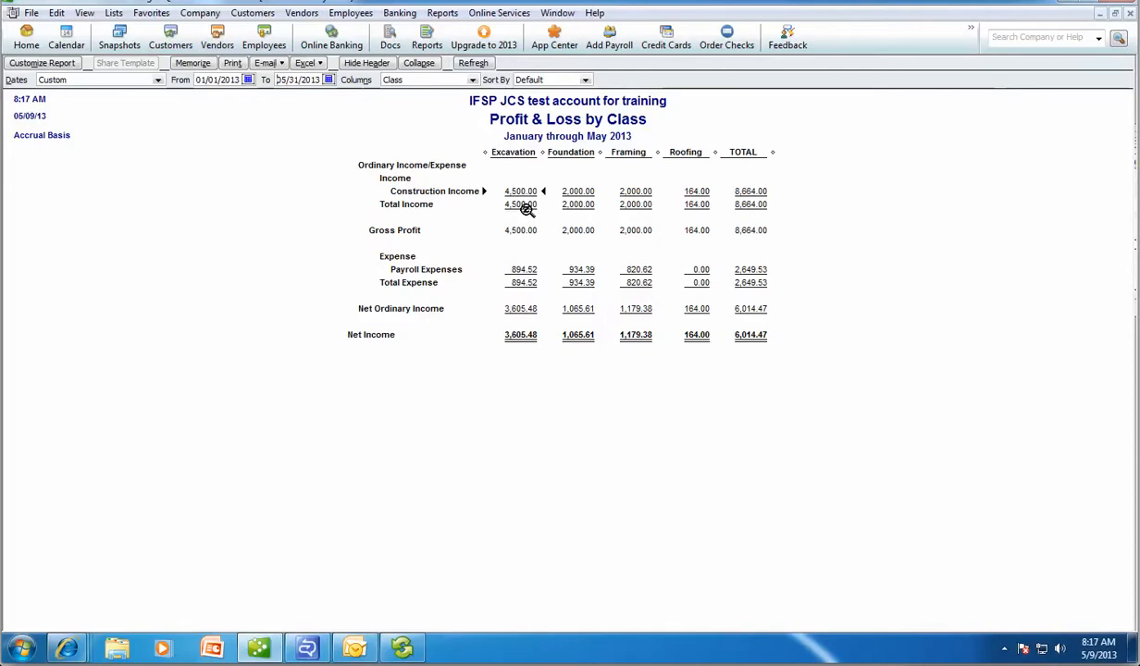
# QuickZoom into the Excavation construction income amount on the Profit & Loss by Class report.
pyautogui.doubleClick(522, 270)
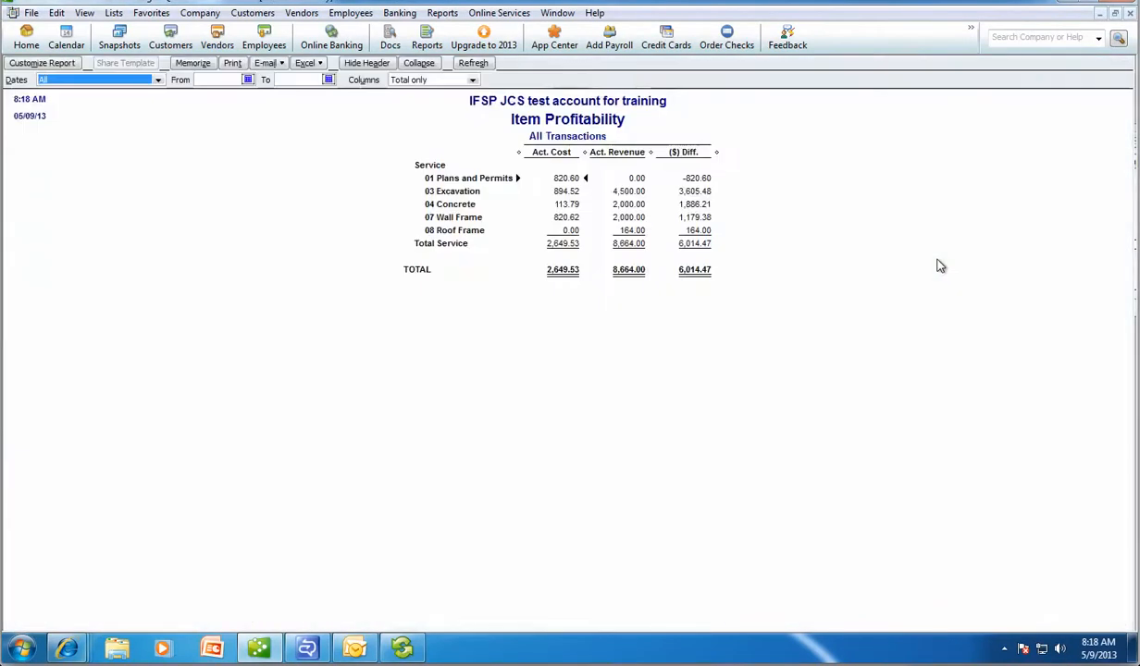
# Narrow Item Profitability to May 2013 and QuickZoom into the Concrete ($) Diff. amount.
pyautogui.click(100, 79)
pyautogui.write('05/31/2013')
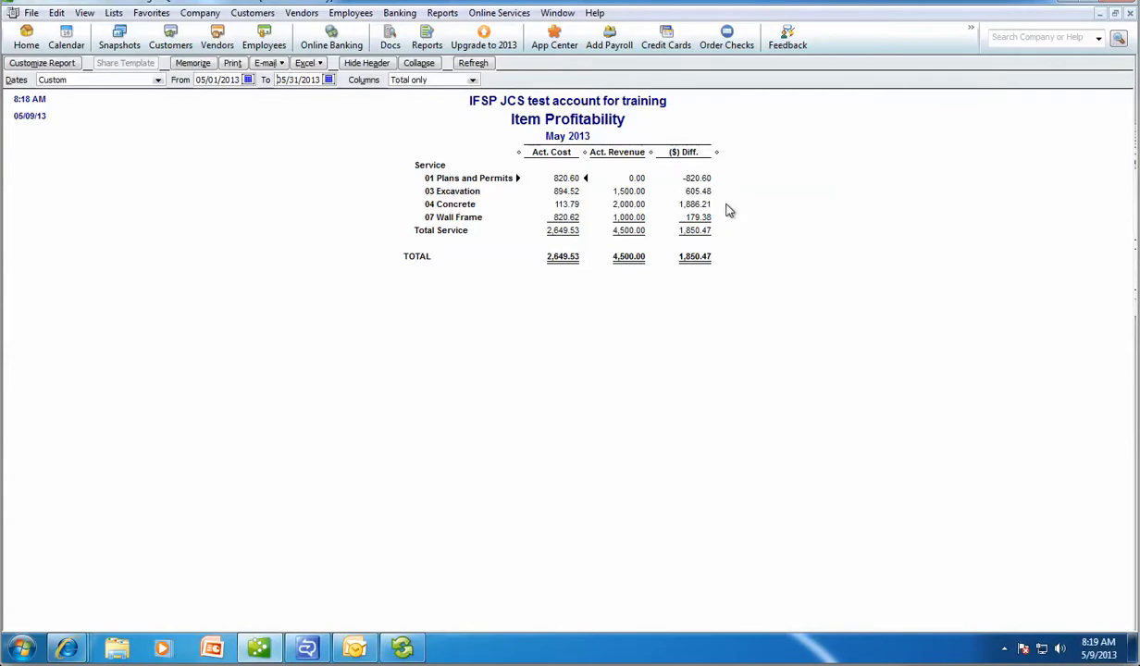
pyautogui.moveTo(726, 208)
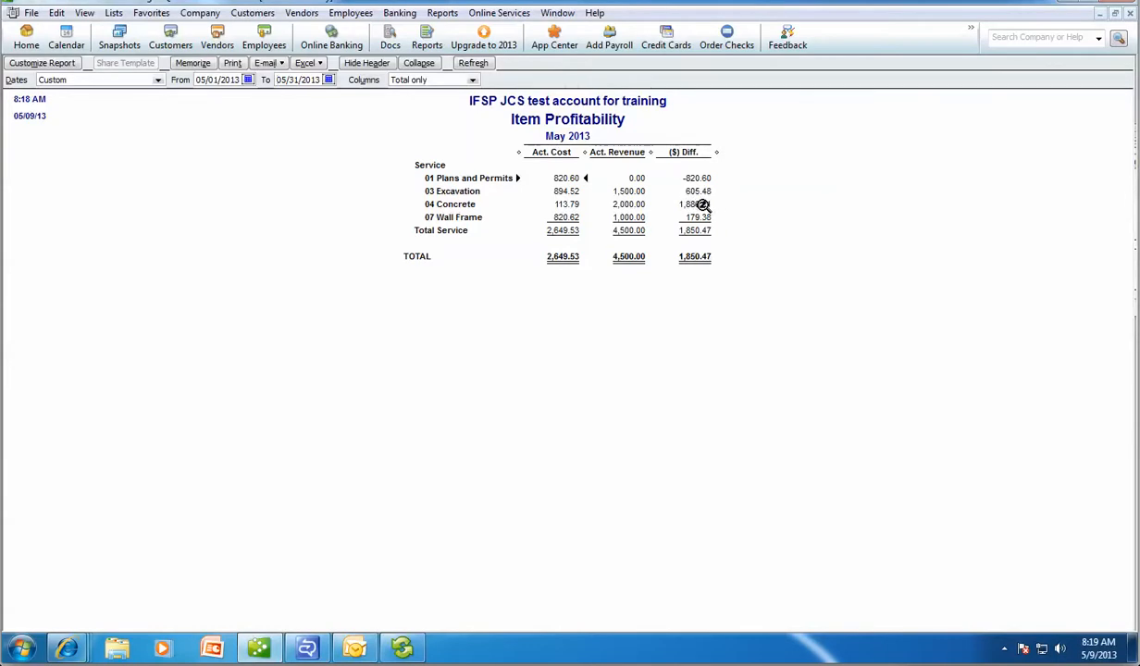
pyautogui.doubleClick(450, 203)
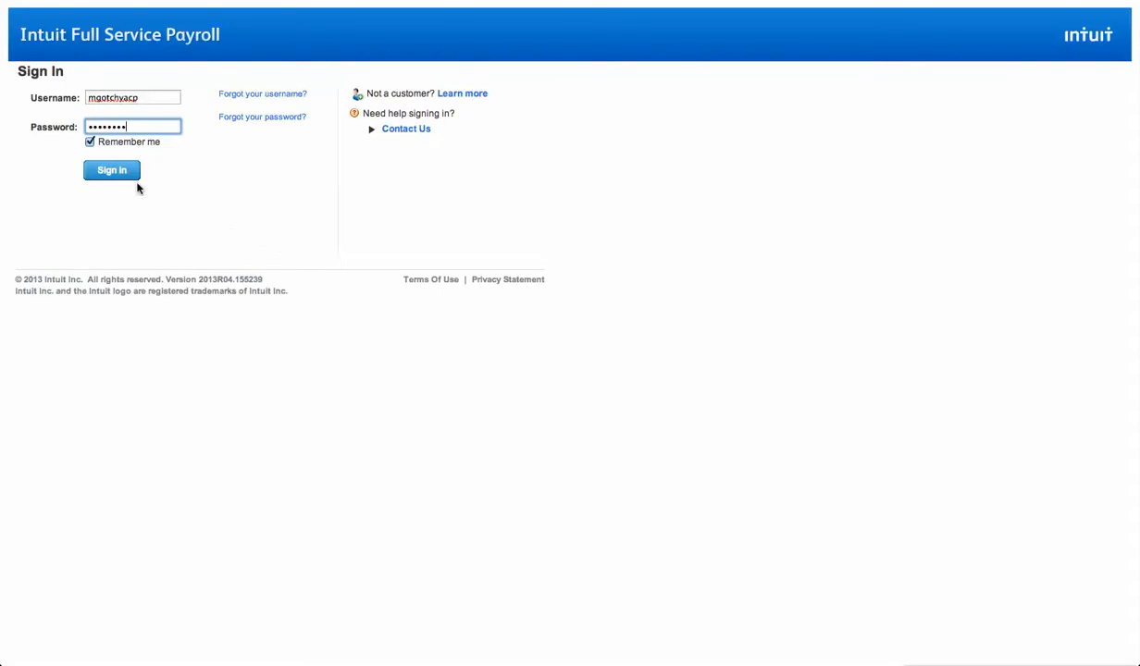
# Sign in and select the IFSP JCS training client company.
pyautogui.click(111, 170)
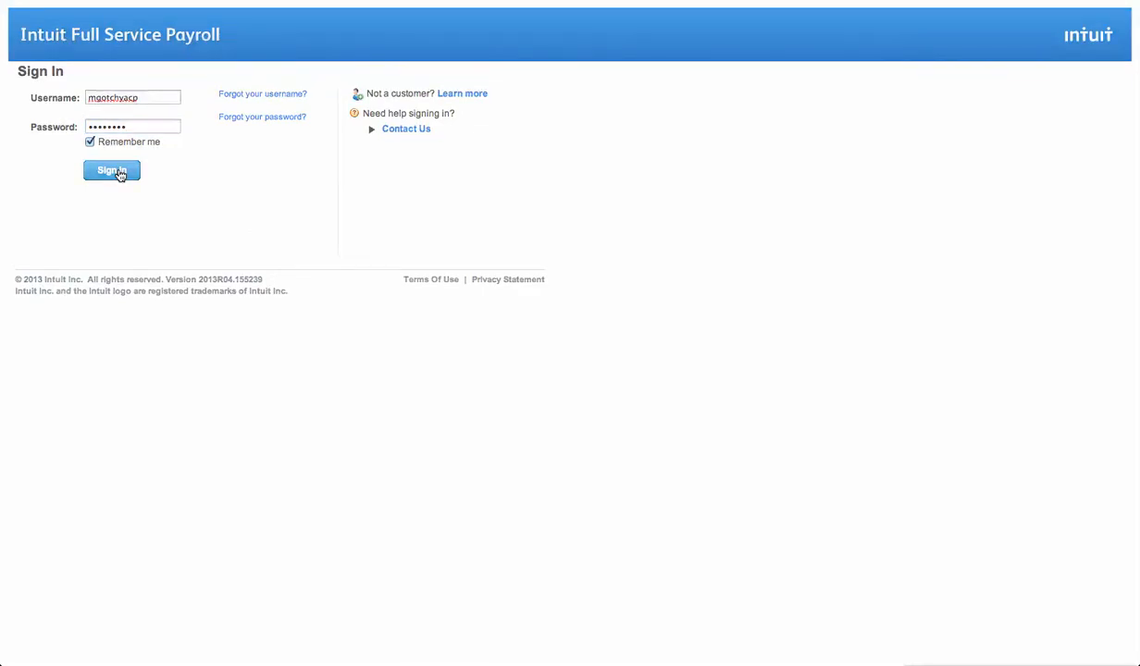
pyautogui.click(111, 170)
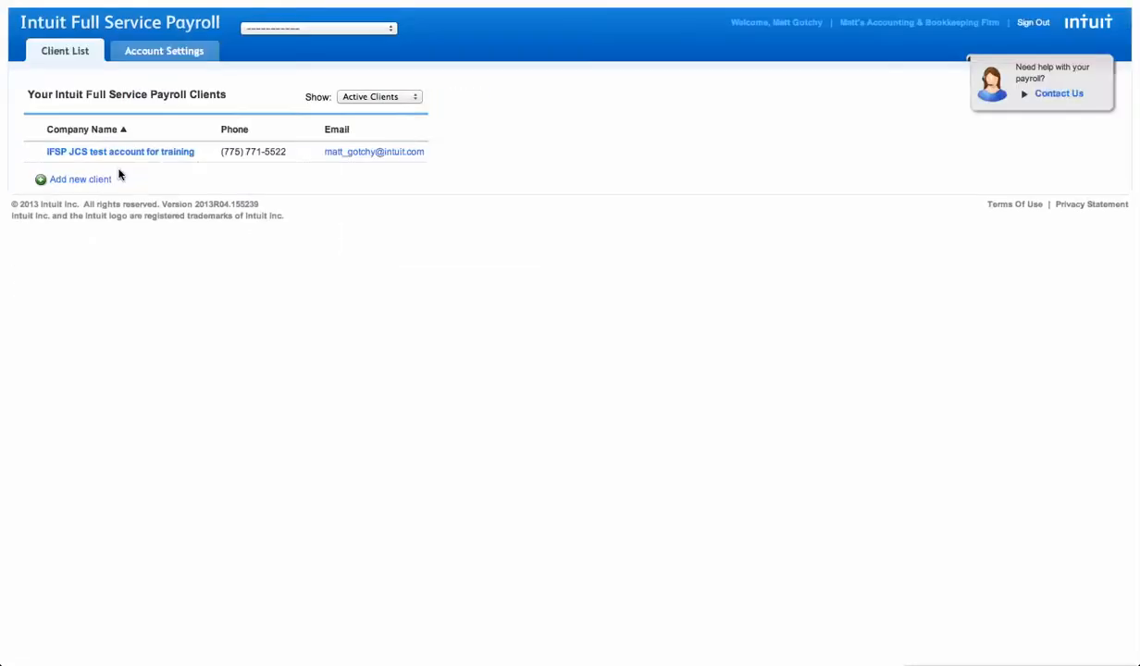
pyautogui.moveTo(119, 152)
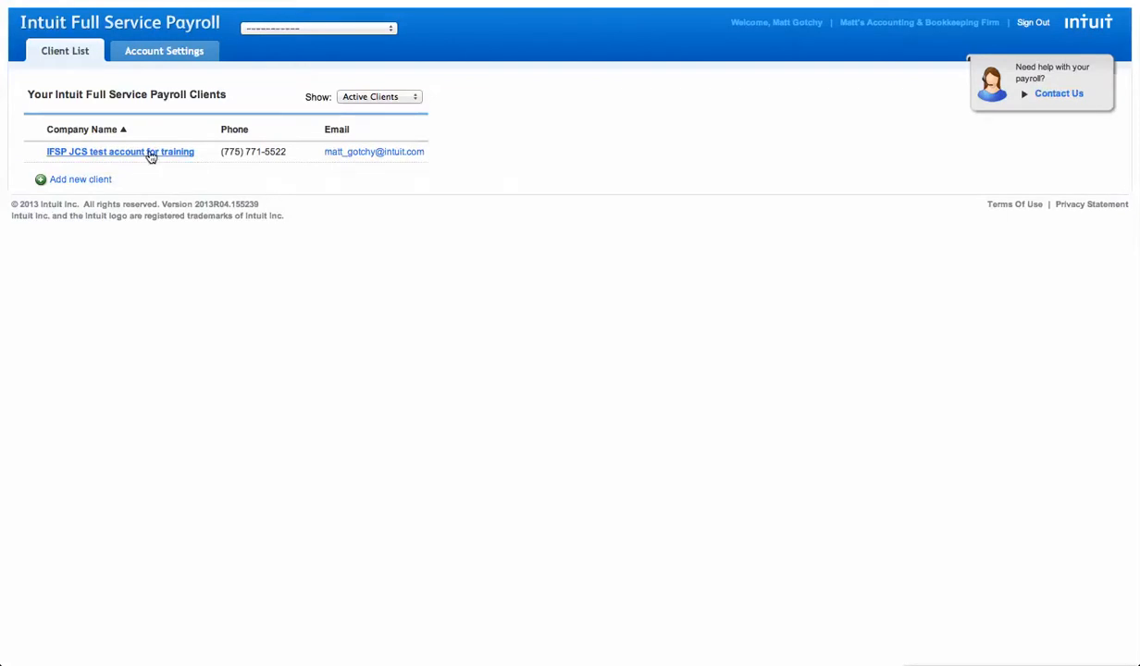
pyautogui.click(119, 151)
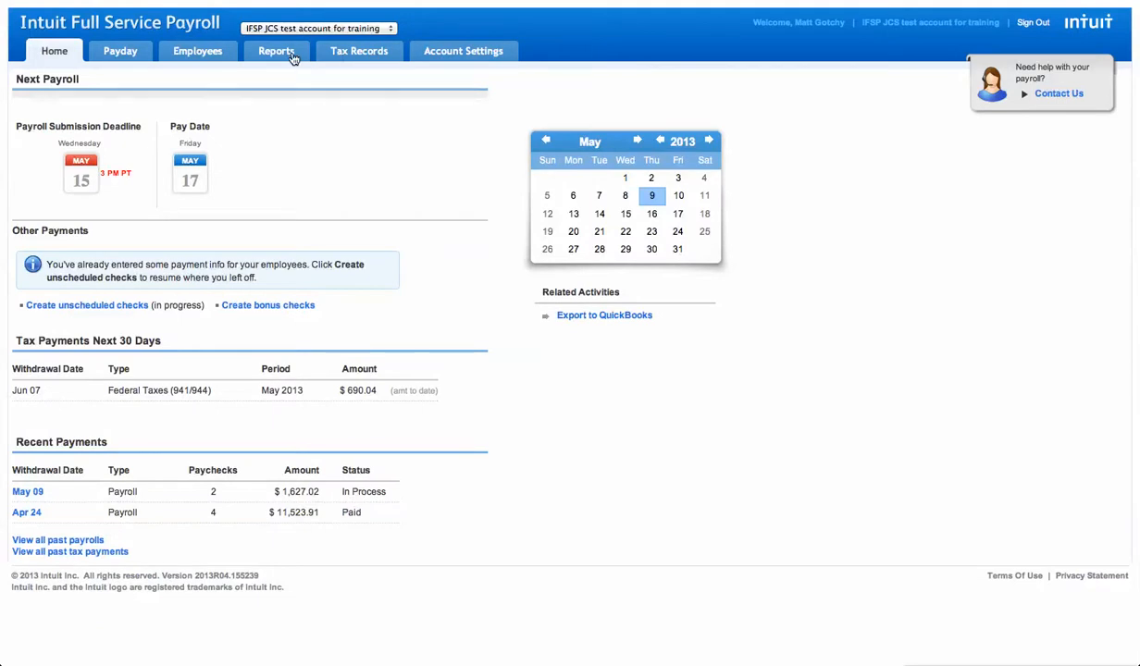
# Run the Payroll Summary report for the Foundation class, then return to the client home page.
pyautogui.click(276, 51)
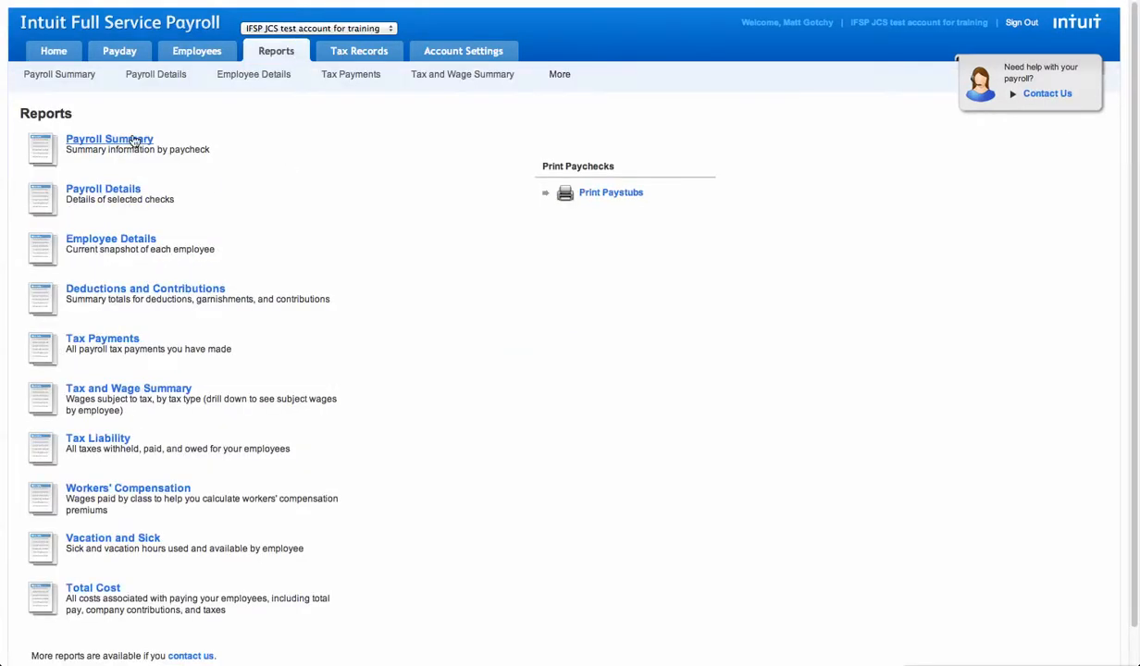
pyautogui.click(108, 139)
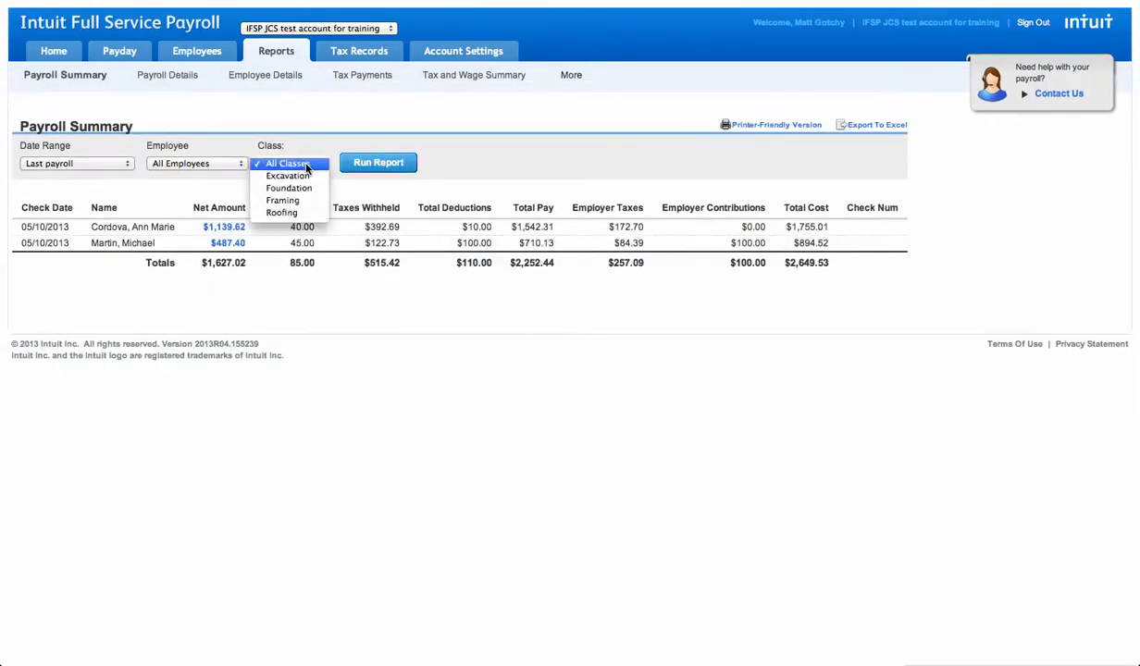
pyautogui.moveTo(288, 188)
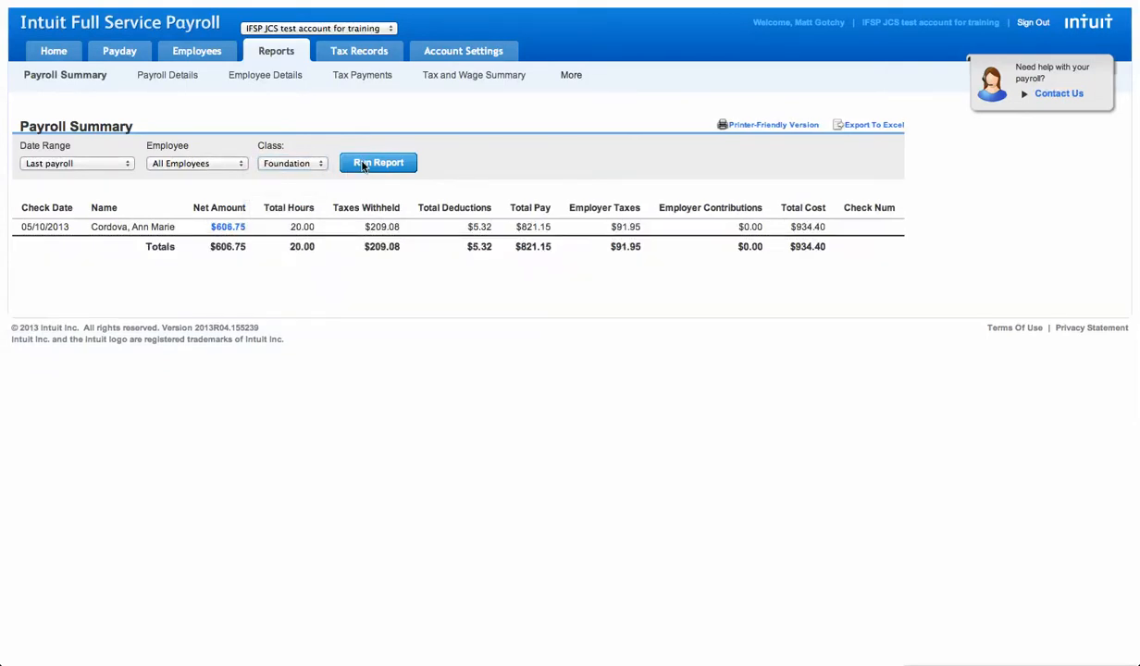
pyautogui.click(52, 52)
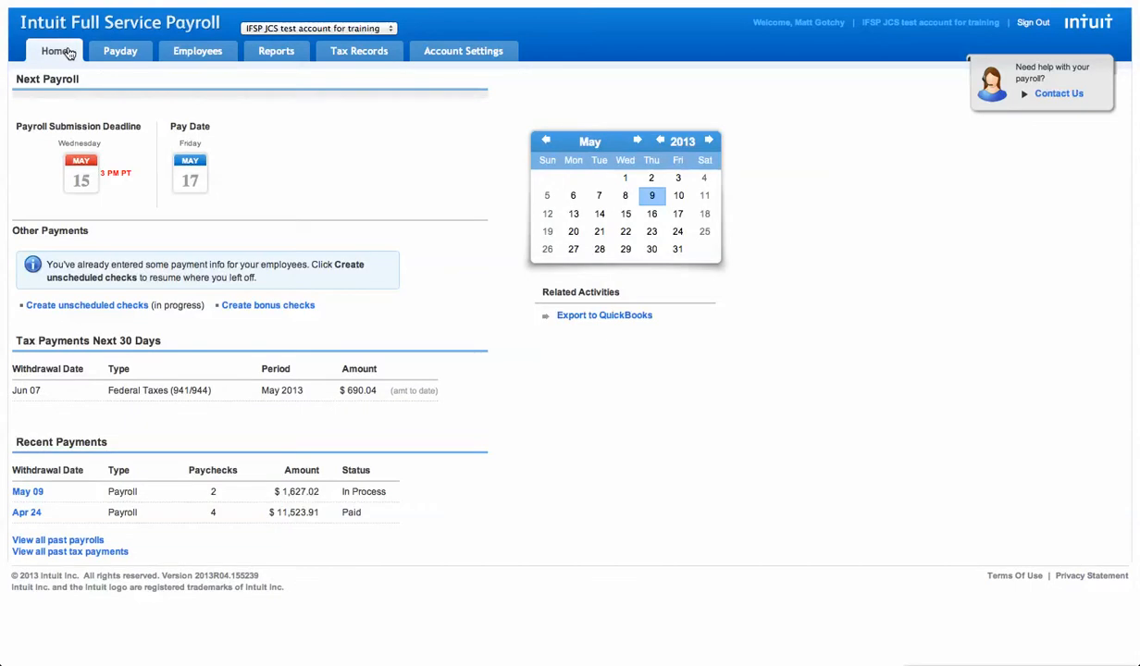